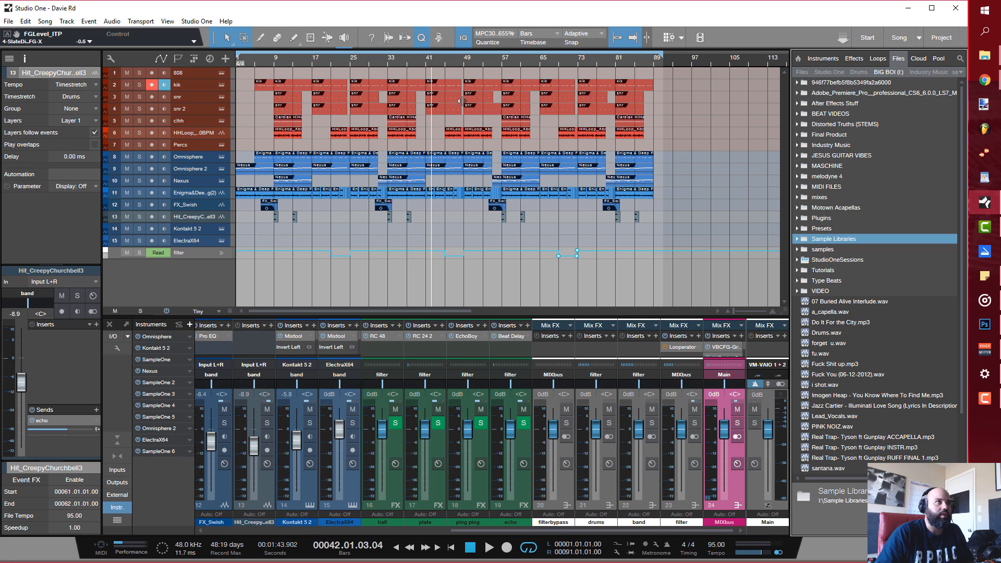
pyautogui.moveTo(411, 197)
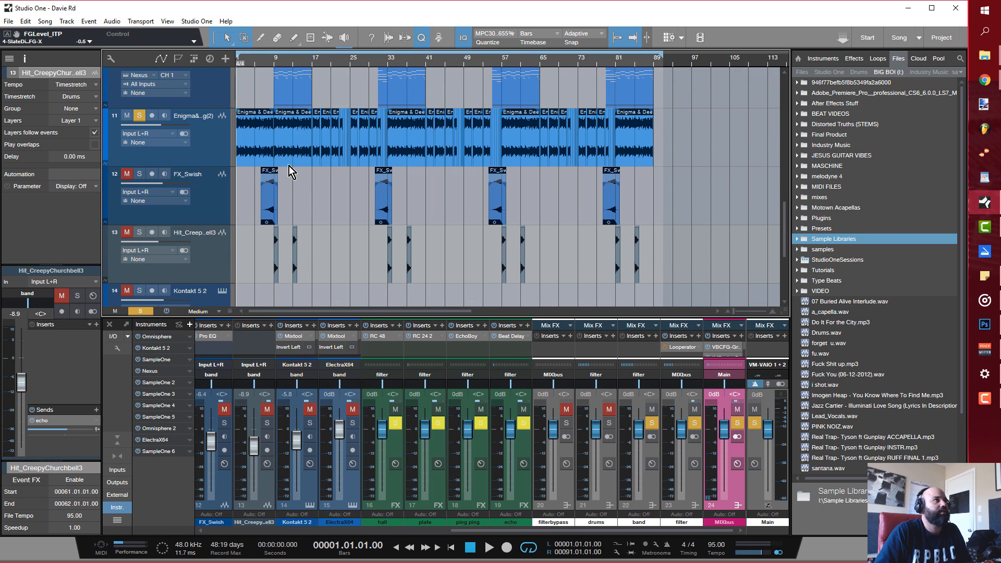
# - Duplicate the sample track so a new empty track appears below the original
pyautogui.click(488, 547)
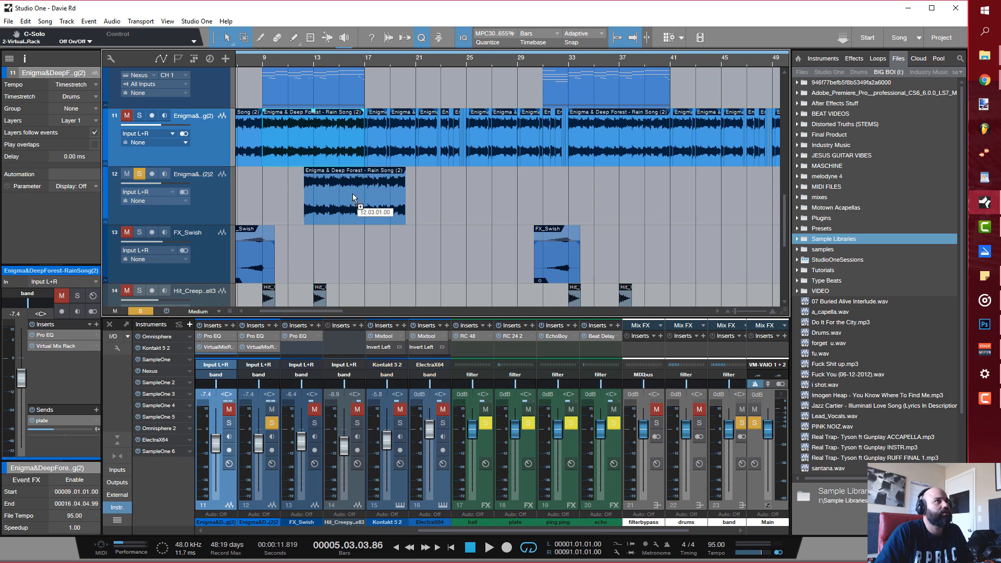
# - Alt-drag one Rain Song event onto the new track directly below
pyautogui.moveTo(353, 197); pyautogui.dragTo(405, 201)
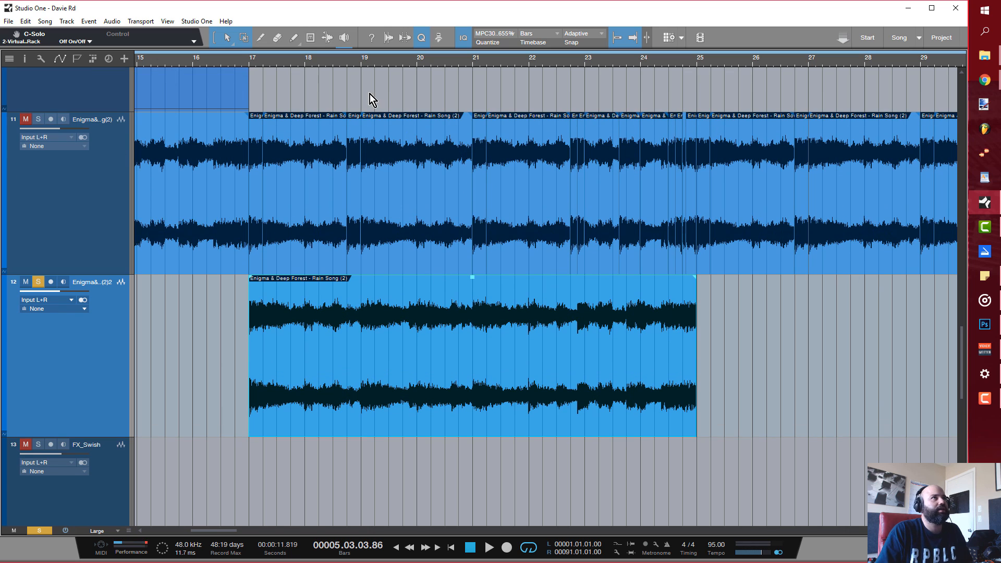
pyautogui.moveTo(251, 127)
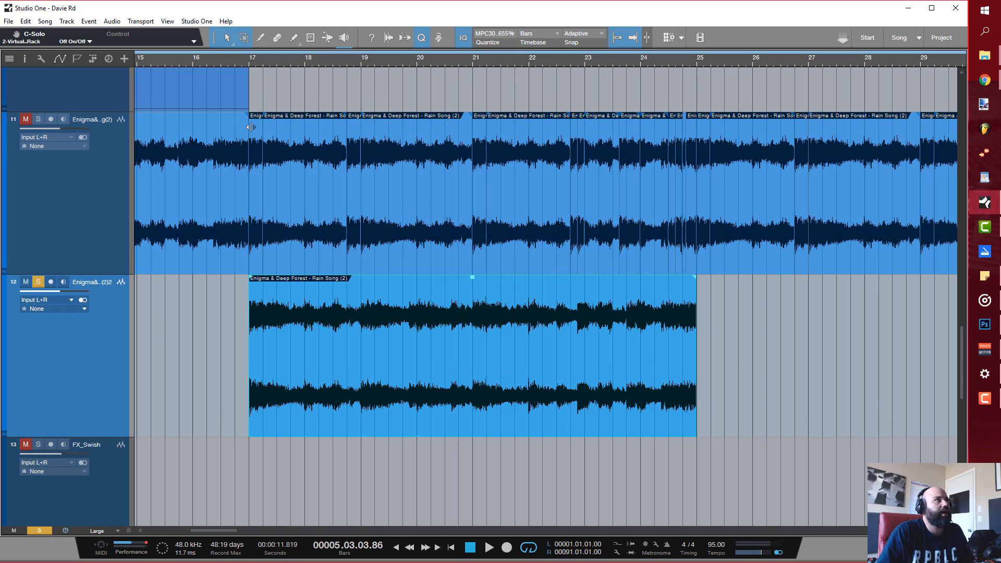
pyautogui.moveTo(427, 371)
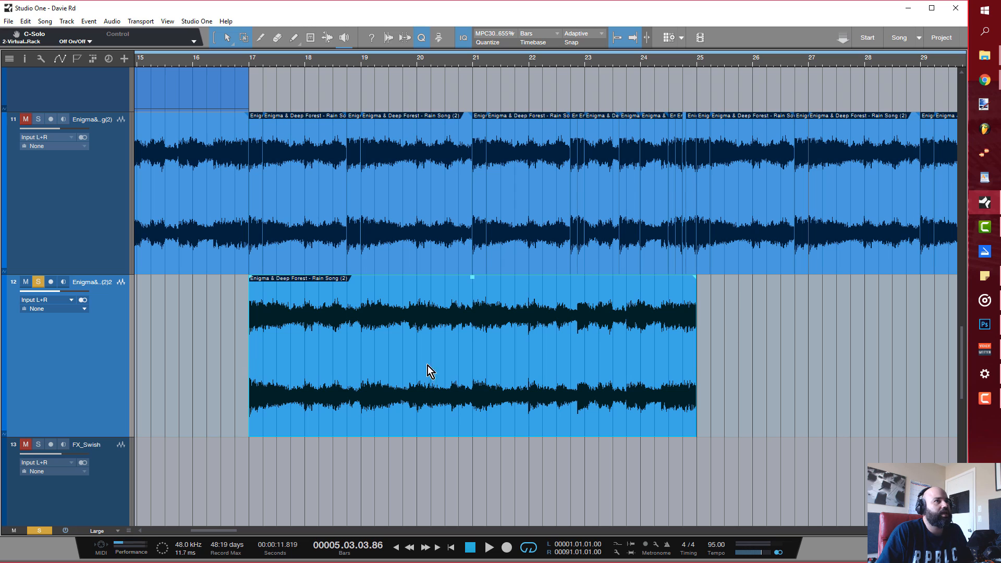
pyautogui.moveTo(481, 371)
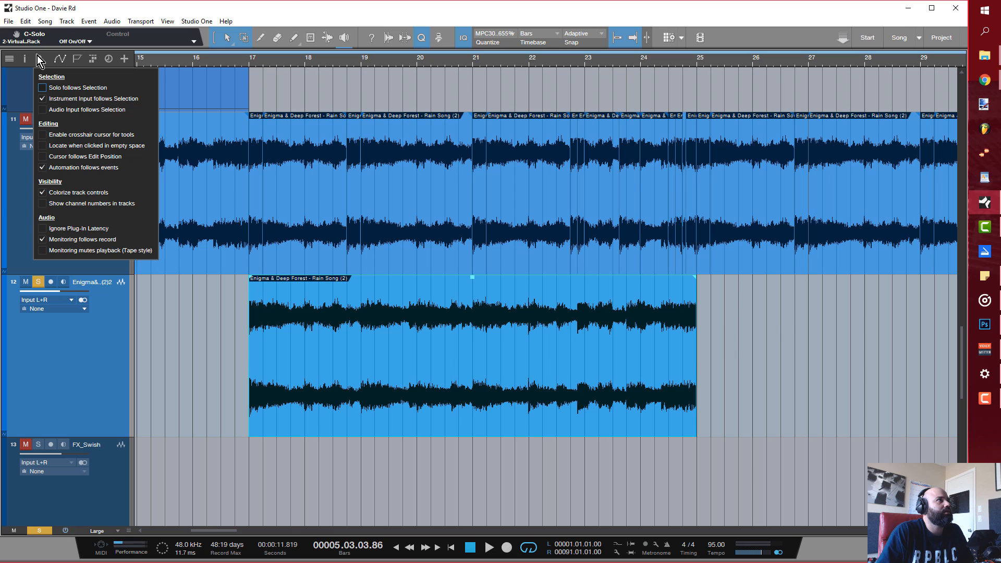
pyautogui.moveTo(58, 112)
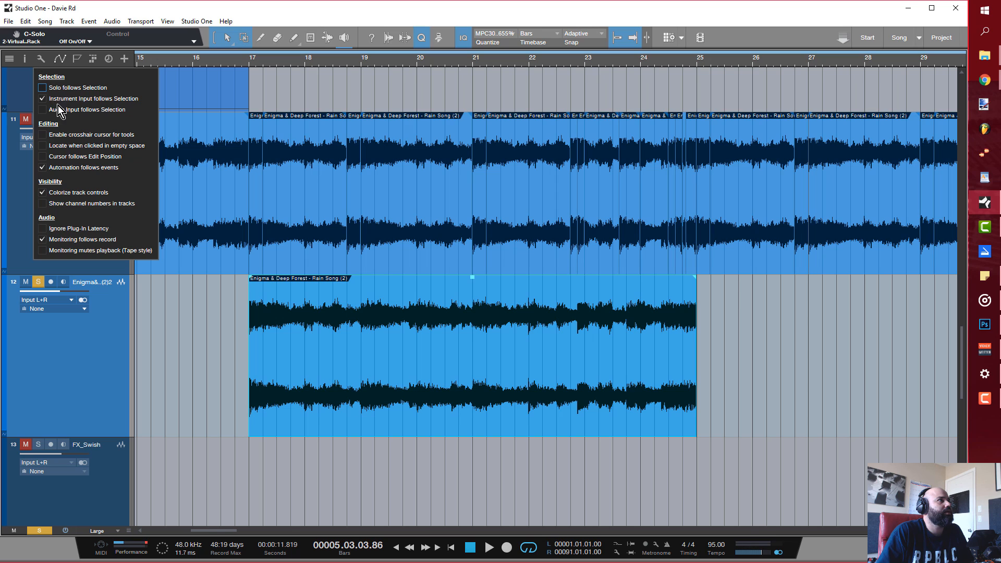
pyautogui.moveTo(101, 208)
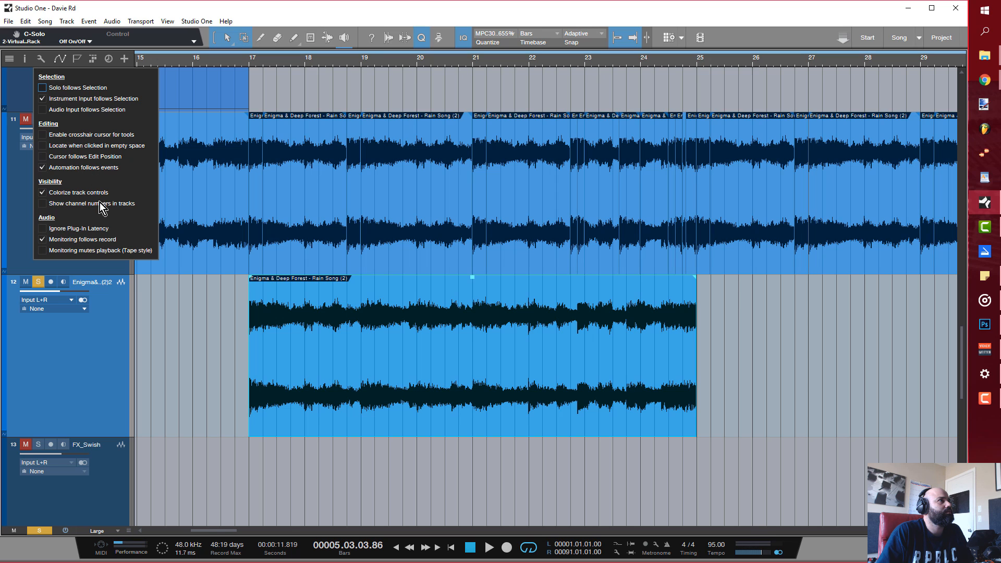
pyautogui.moveTo(80, 188)
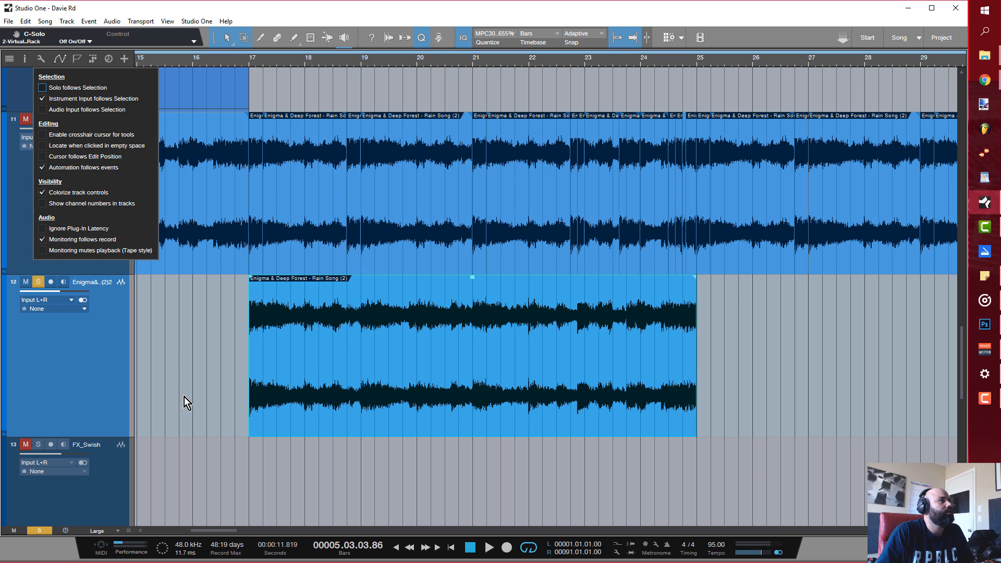
# - Close the arrangement options and bring up the General appearance settings, moved aside from the waveforms
pyautogui.click(186, 400)
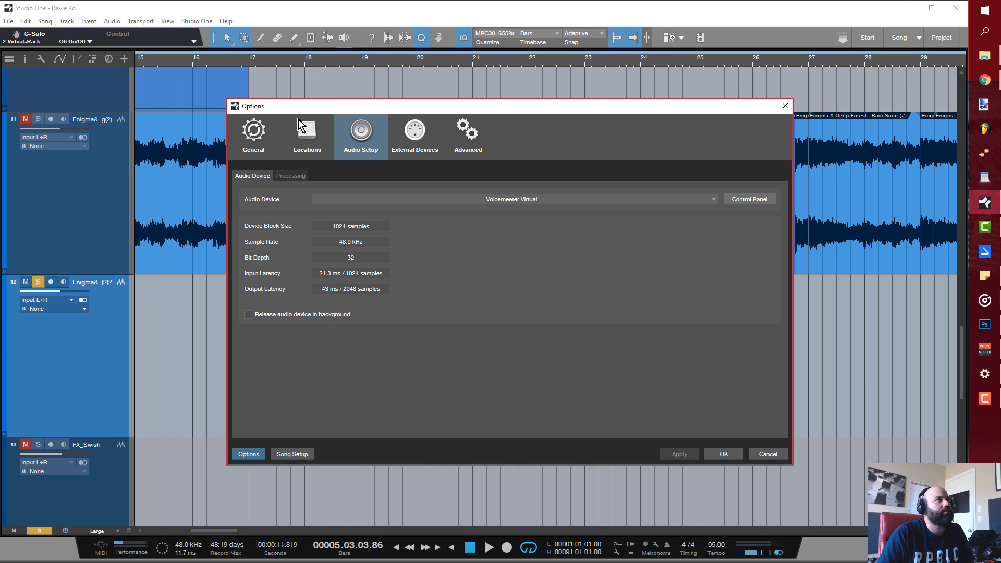
pyautogui.click(252, 131)
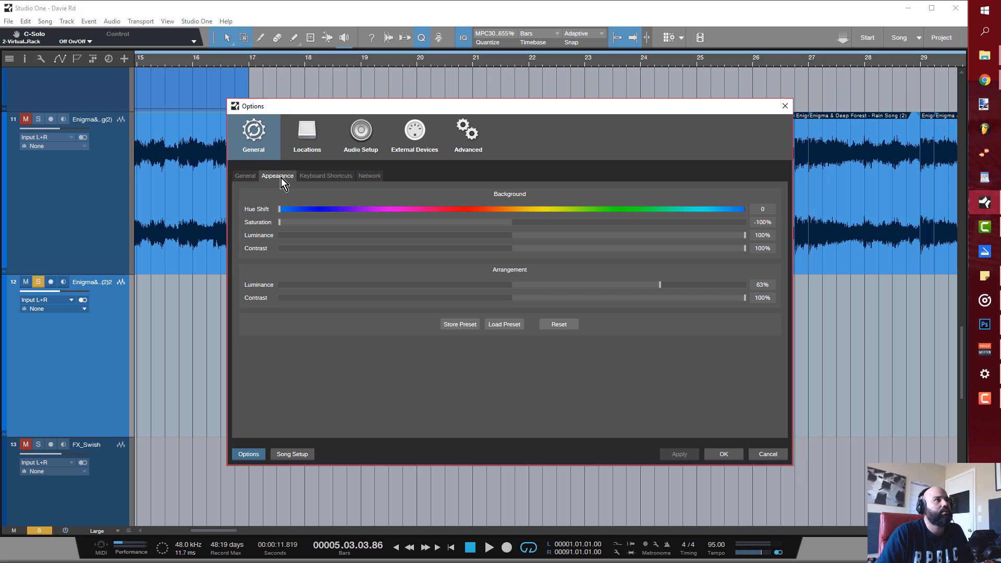
pyautogui.moveTo(477, 127)
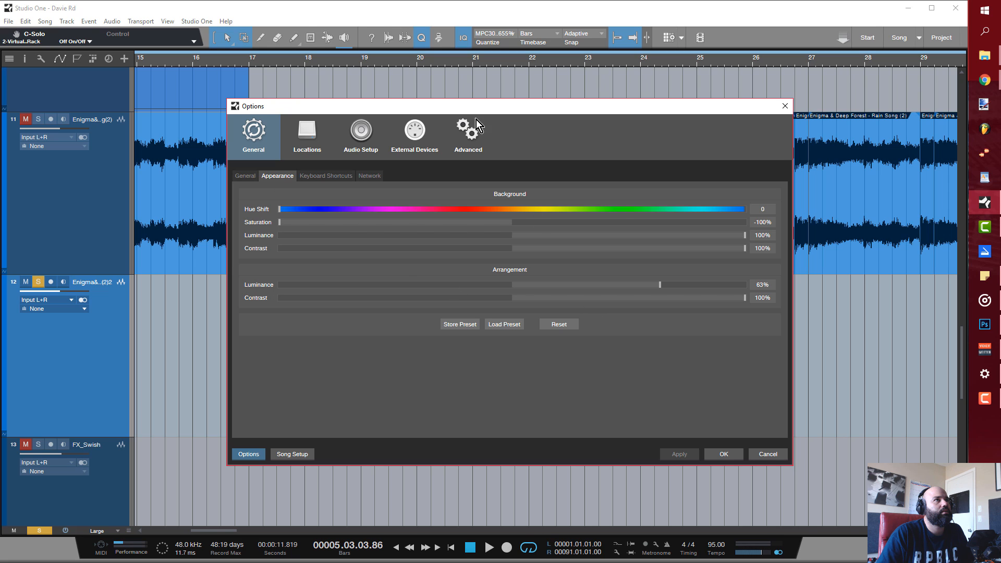
pyautogui.moveTo(479, 106); pyautogui.dragTo(528, 177)
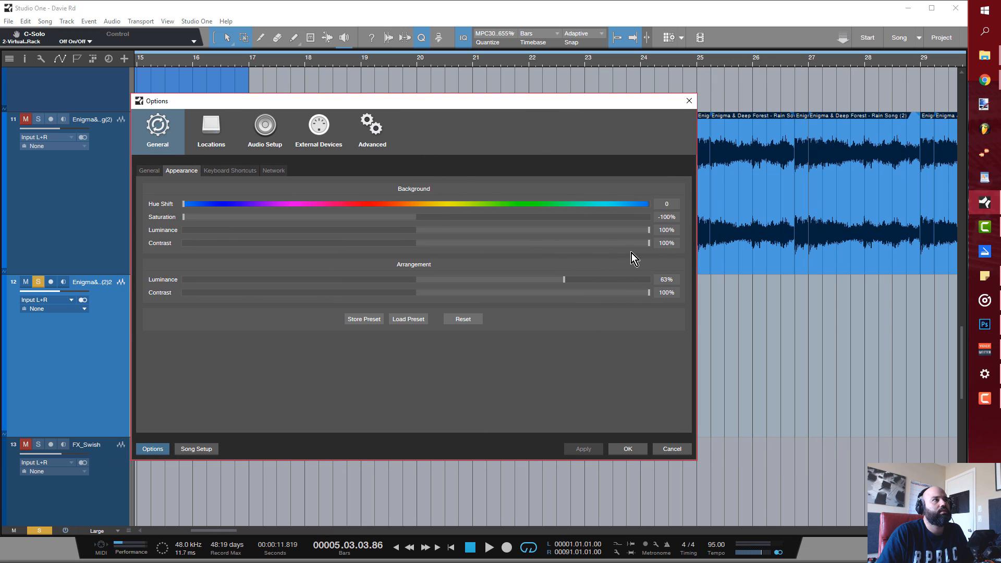
pyautogui.moveTo(567, 286)
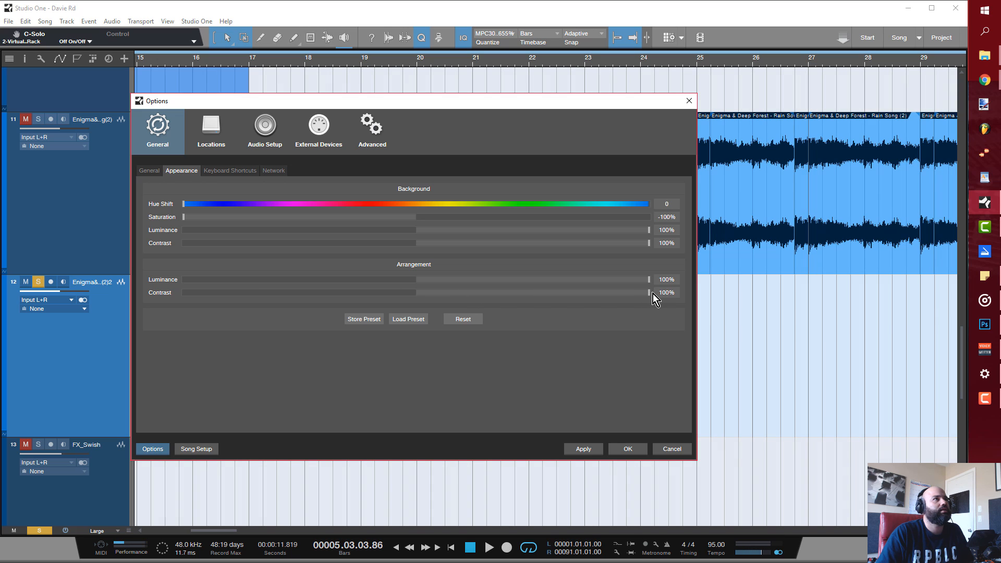
pyautogui.moveTo(788, 469)
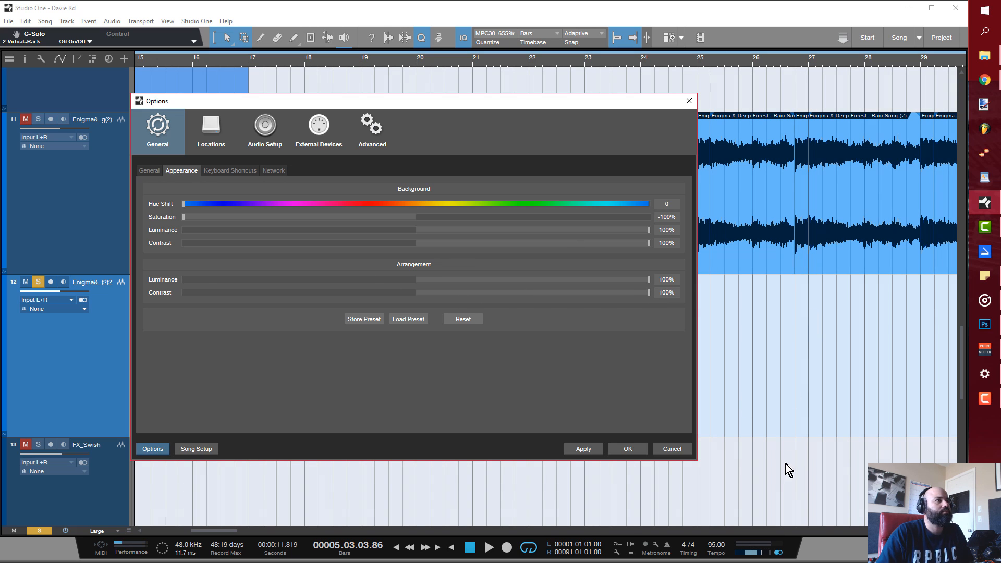
pyautogui.moveTo(755, 324)
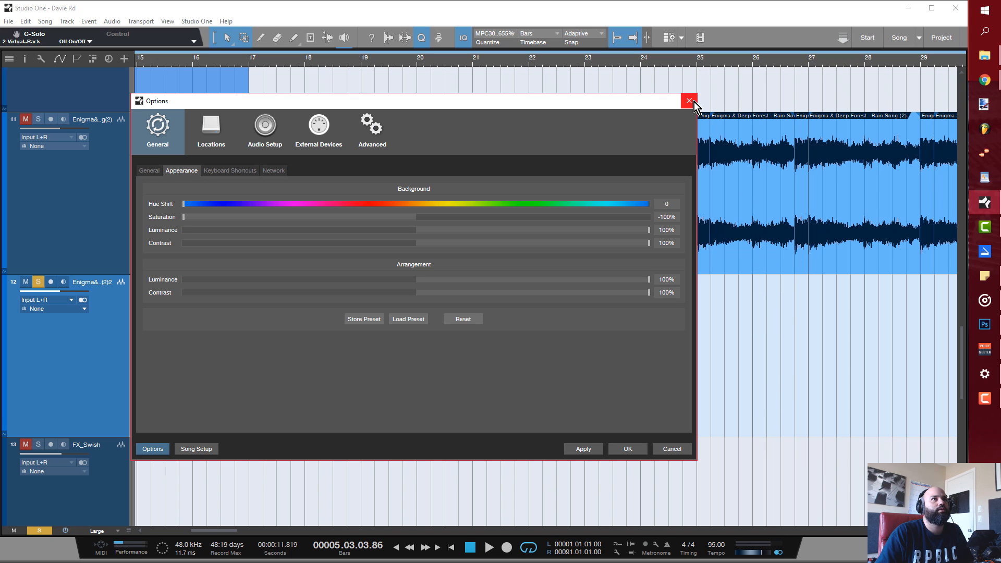
# - Split the Rain Song event on track 12 into slices and lay them out toward bar 25
pyautogui.click(688, 101)
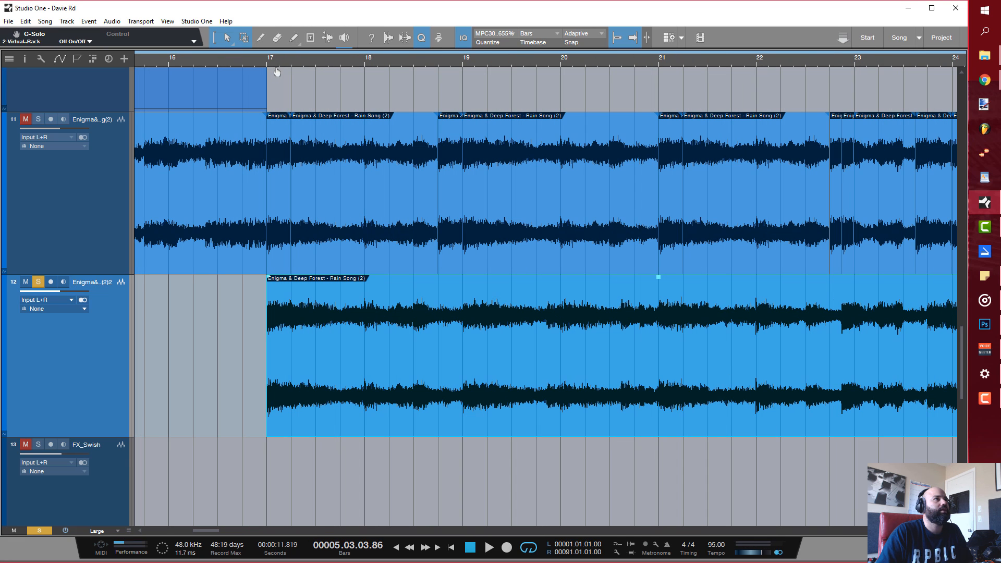
pyautogui.moveTo(309, 64)
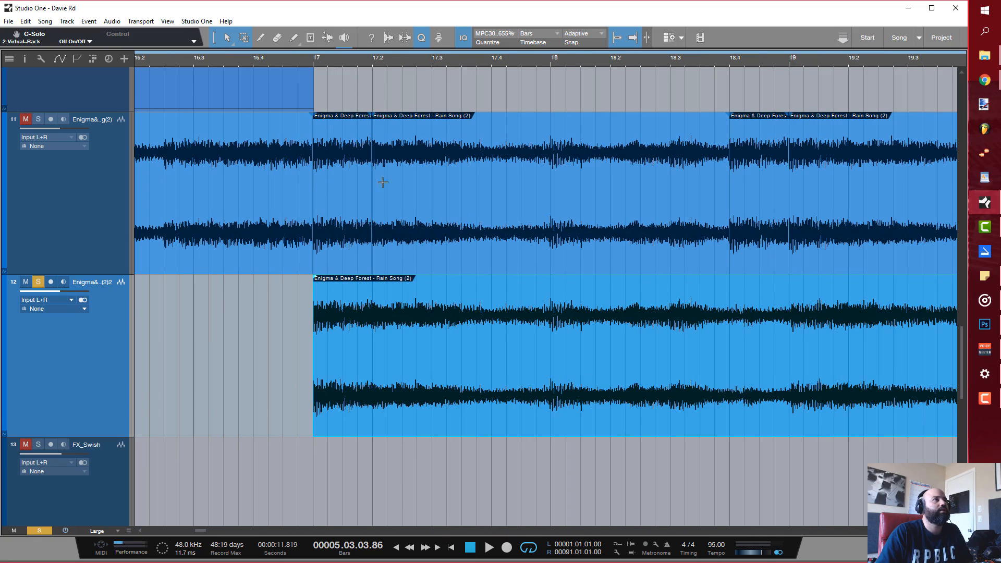
pyautogui.moveTo(409, 68)
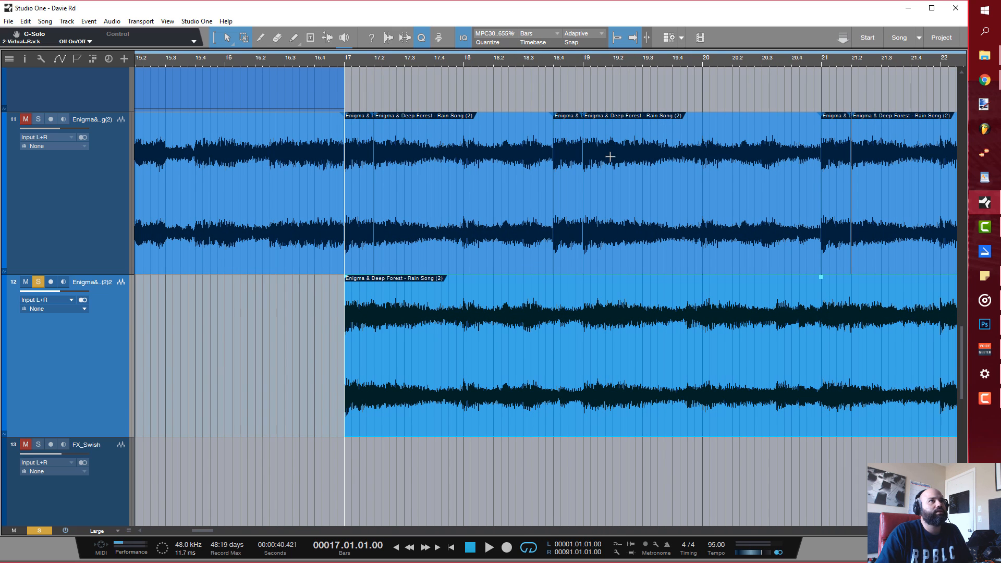
pyautogui.click(489, 548)
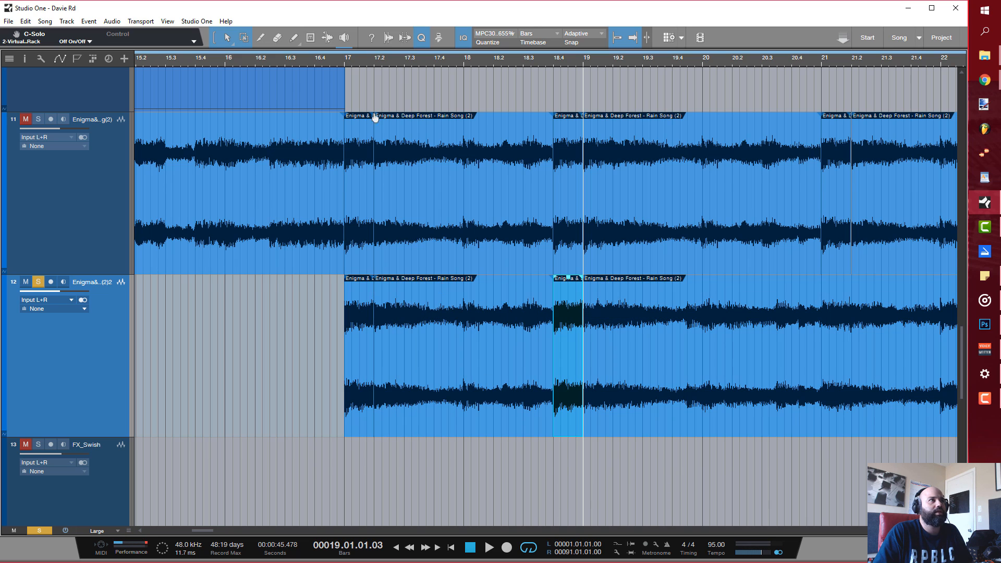
pyautogui.click(488, 548)
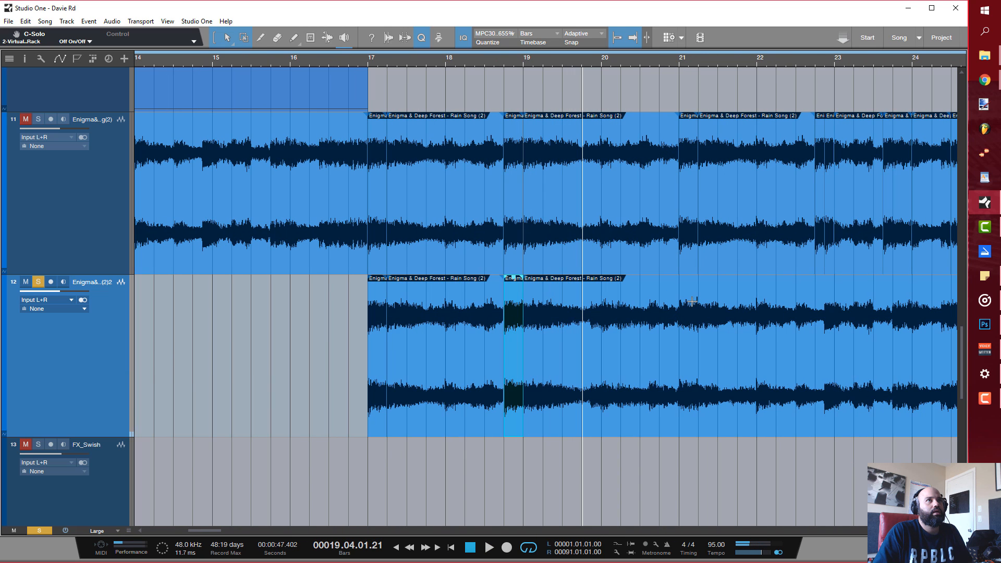
pyautogui.moveTo(806, 127)
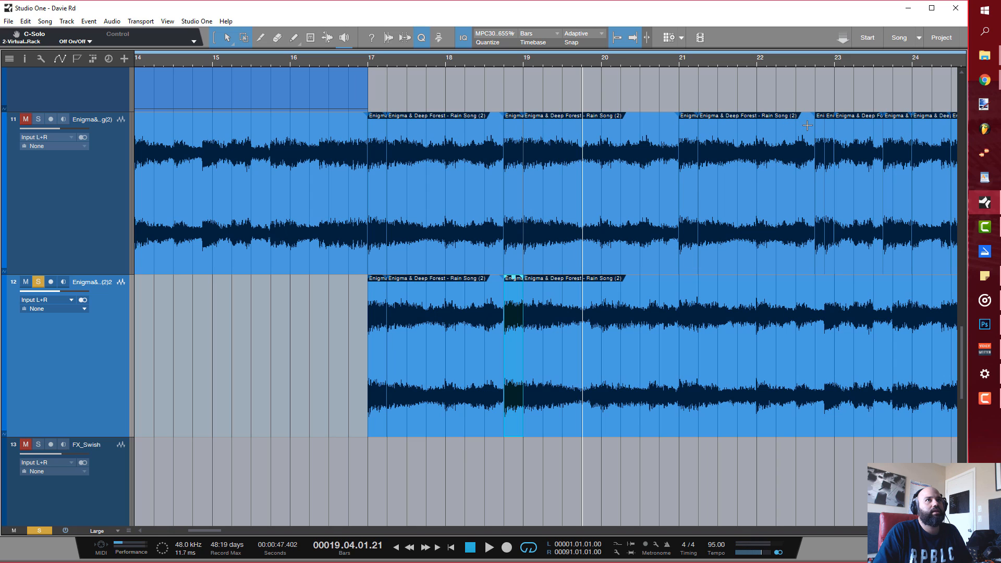
pyautogui.moveTo(682, 66)
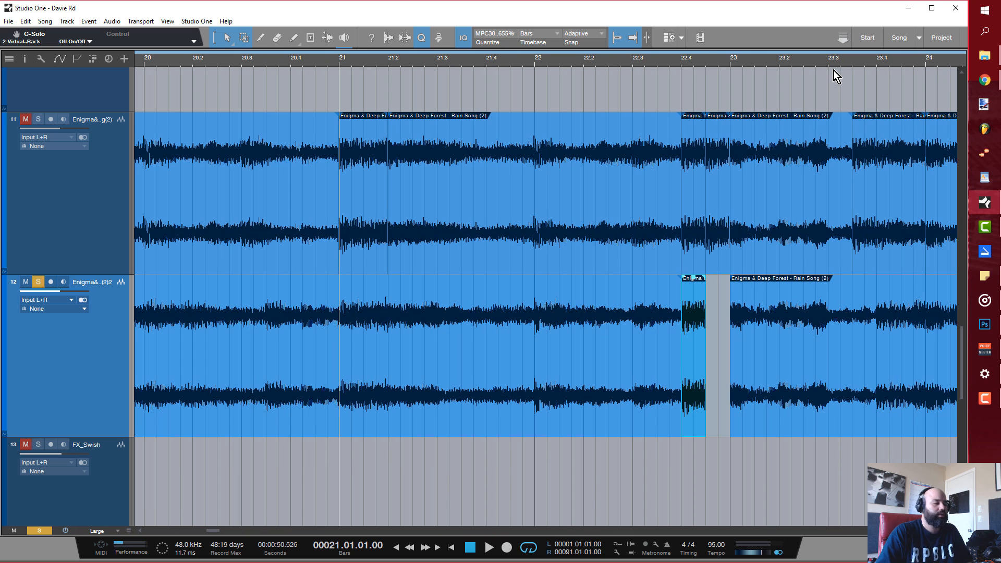
pyautogui.moveTo(738, 371)
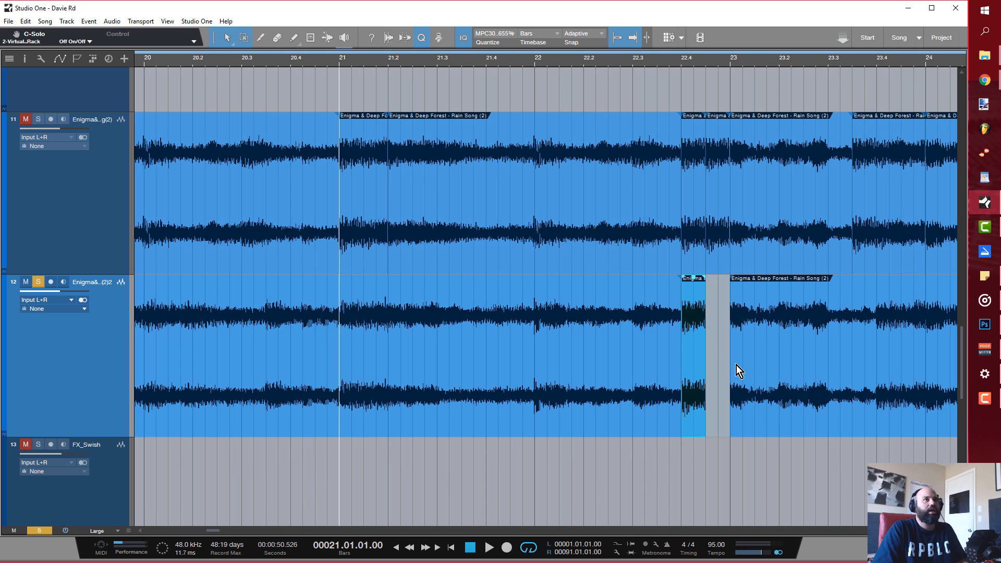
pyautogui.moveTo(695, 376)
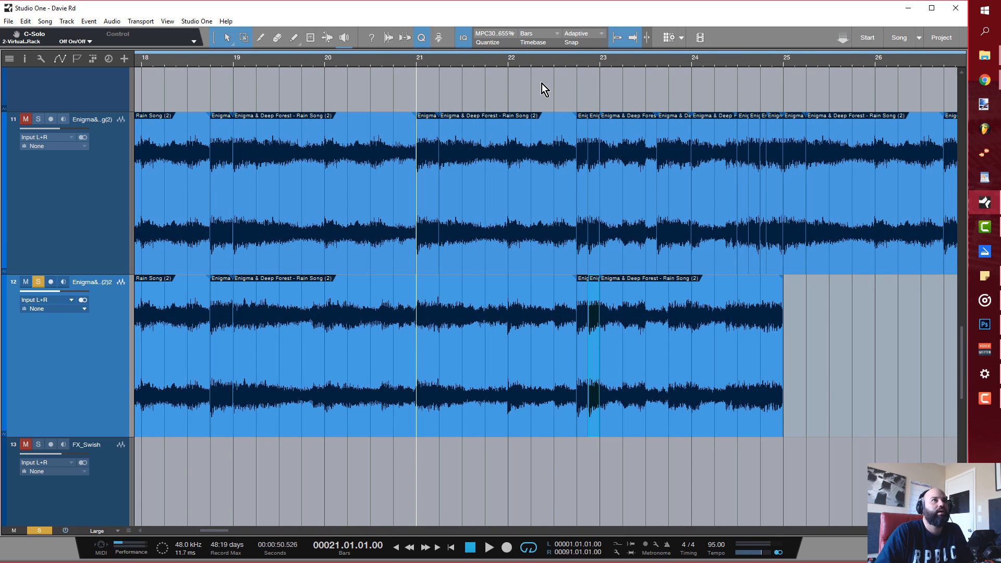
# - Audition the loop from bars 22, 25 and 23 to check the slice joins
pyautogui.click(508, 61)
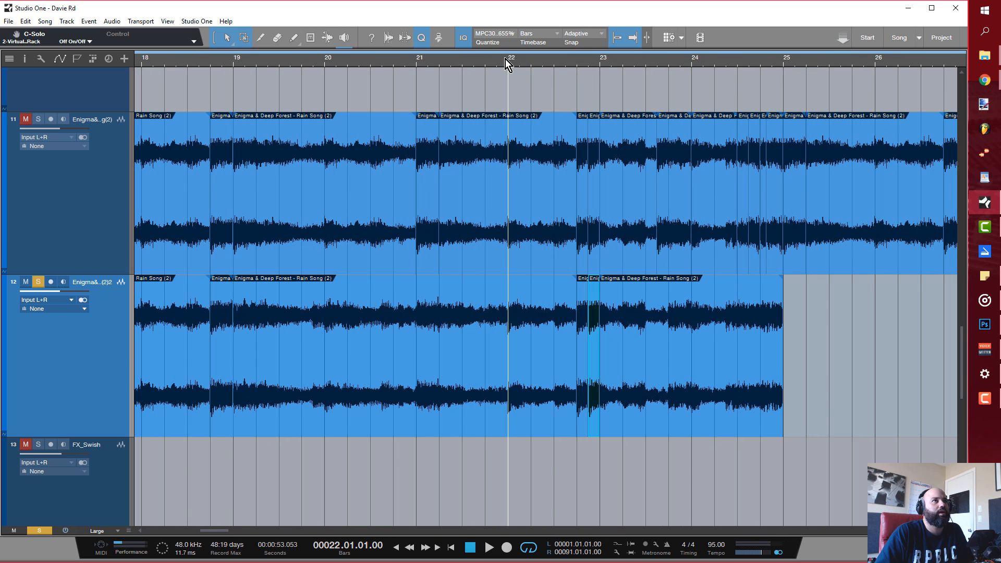
pyautogui.click(488, 547)
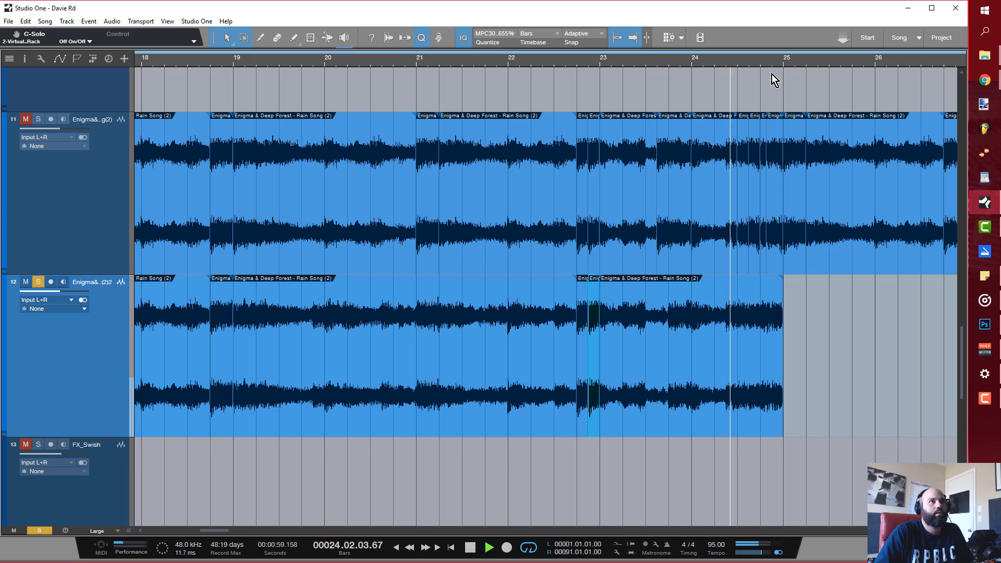
pyautogui.click(489, 547)
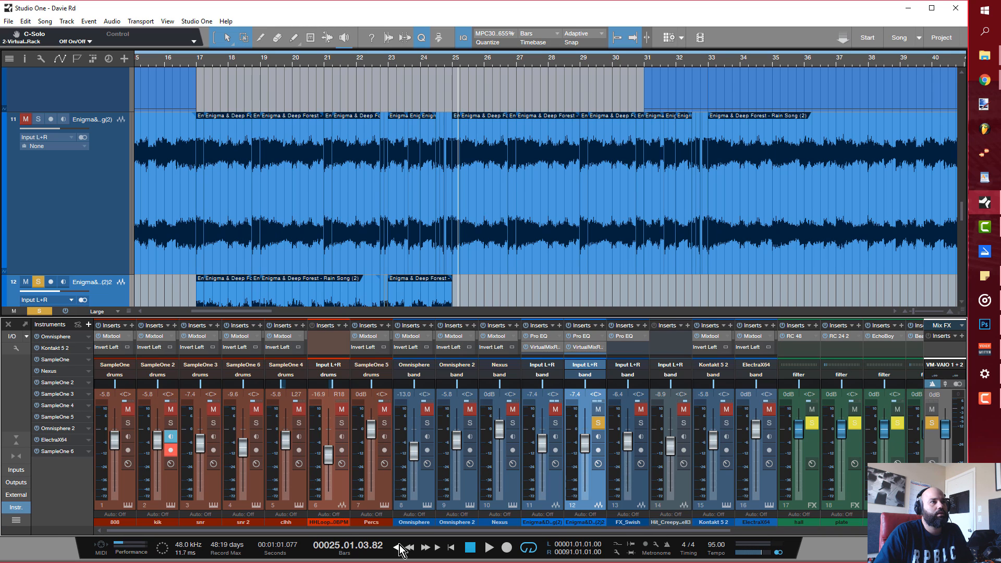
pyautogui.hscroll(3)
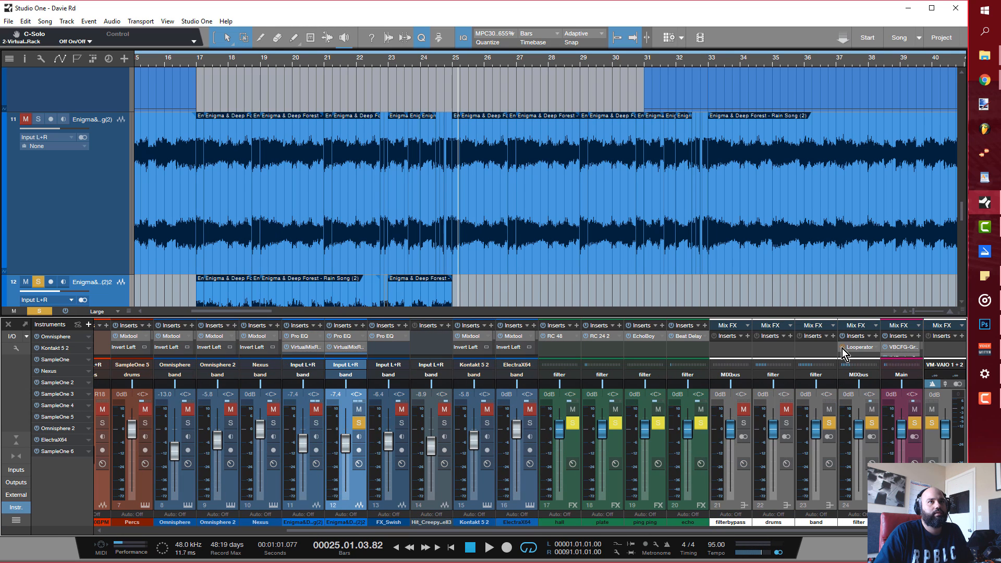
pyautogui.click(397, 67)
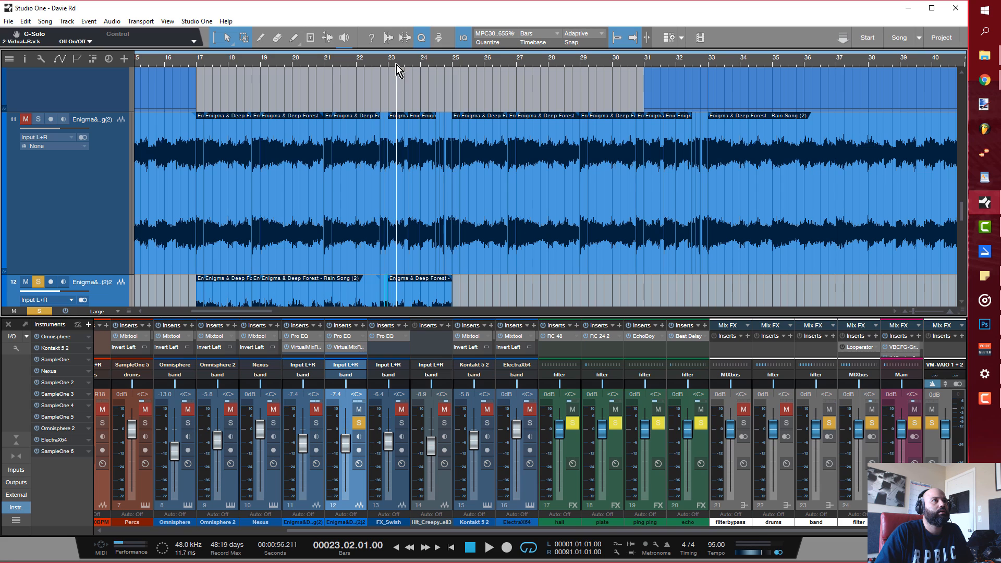
# - Copy a short slice to just before bar 25 on track 12 and trim its end to the bar line
pyautogui.click(488, 547)
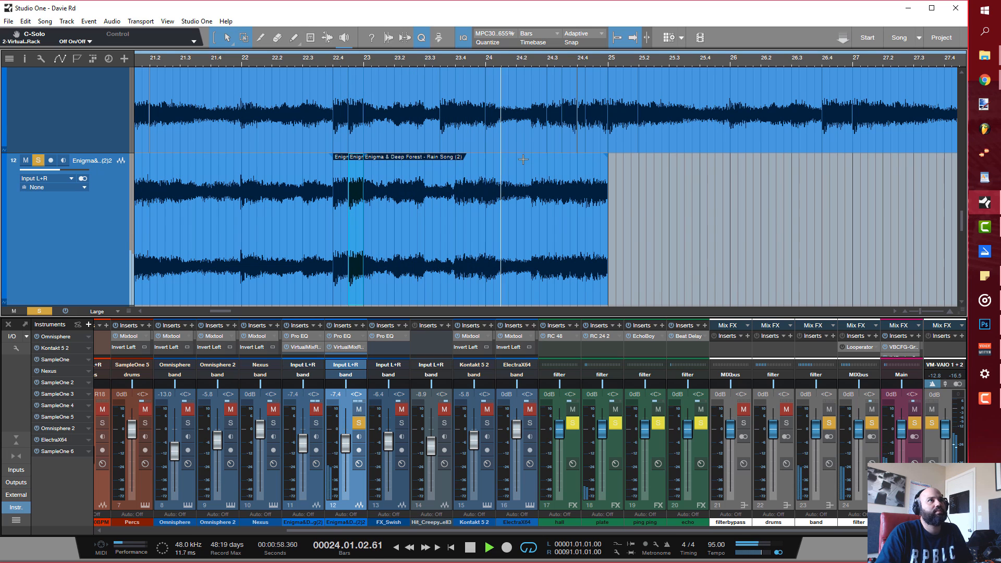
pyautogui.click(487, 548)
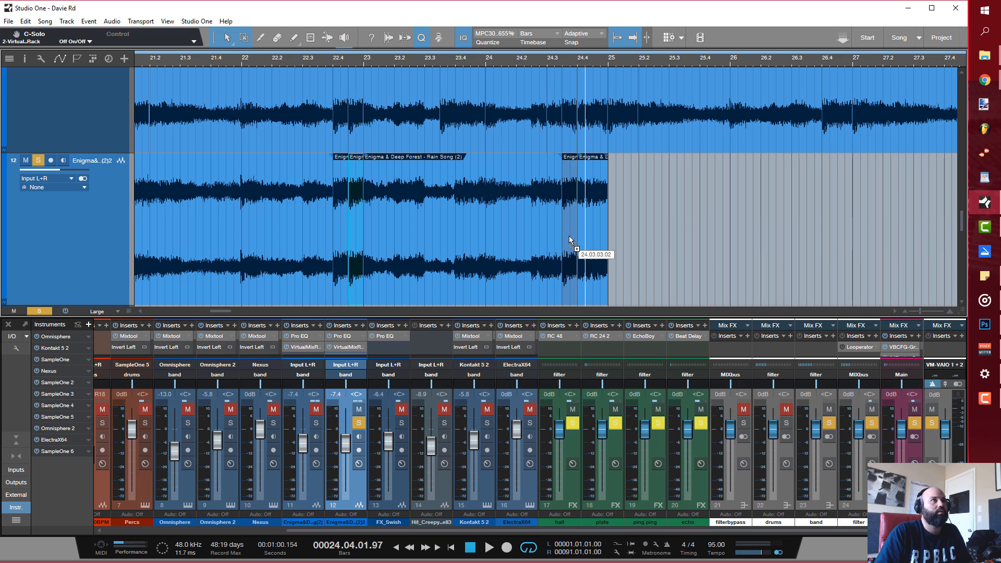
pyautogui.moveTo(361, 67)
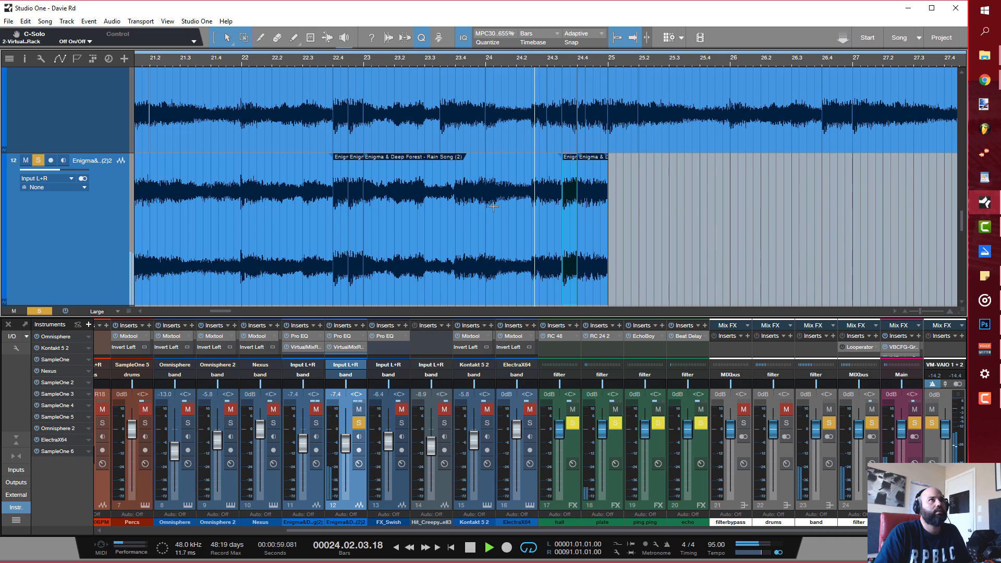
pyautogui.click(488, 548)
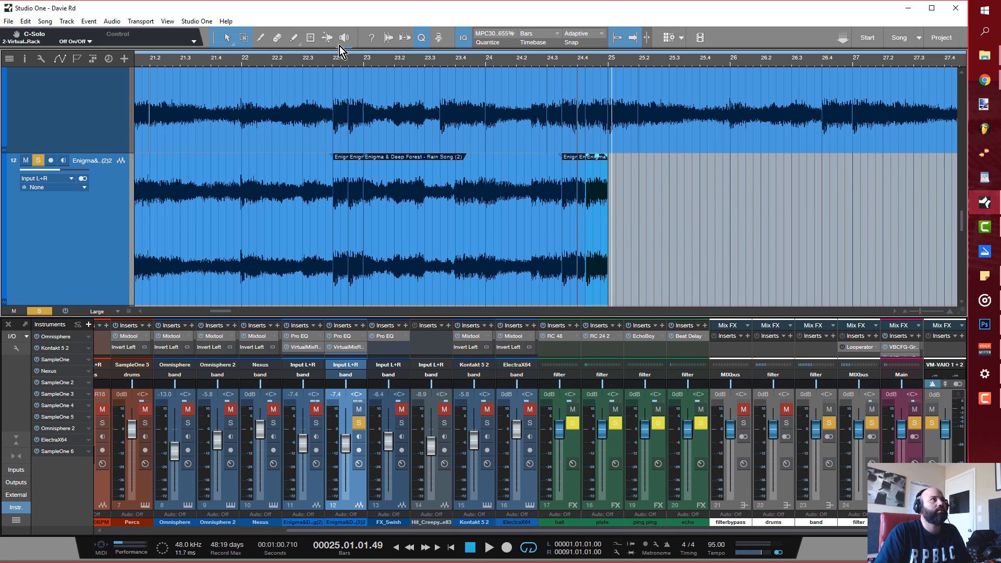
pyautogui.click(420, 37)
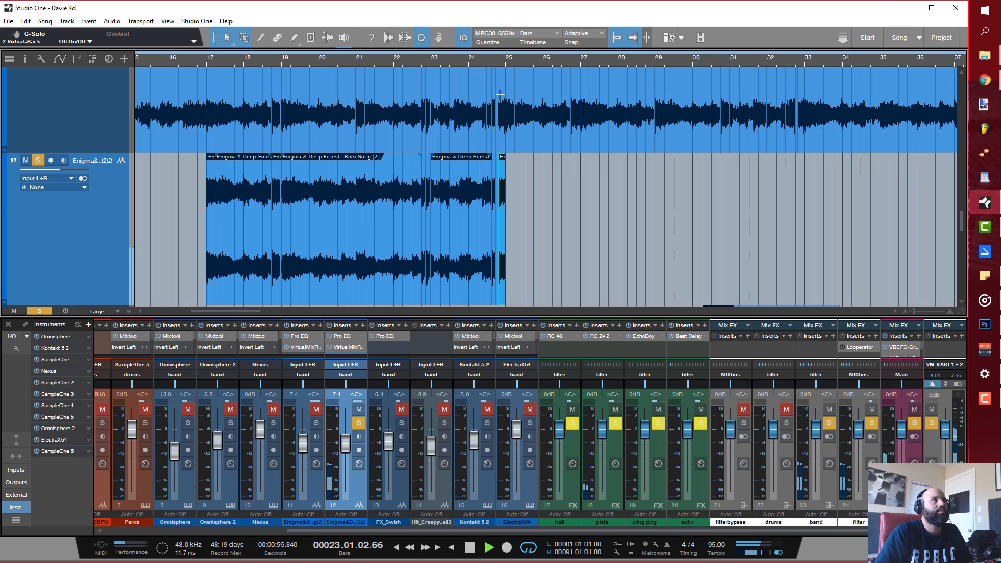
pyautogui.moveTo(482, 198)
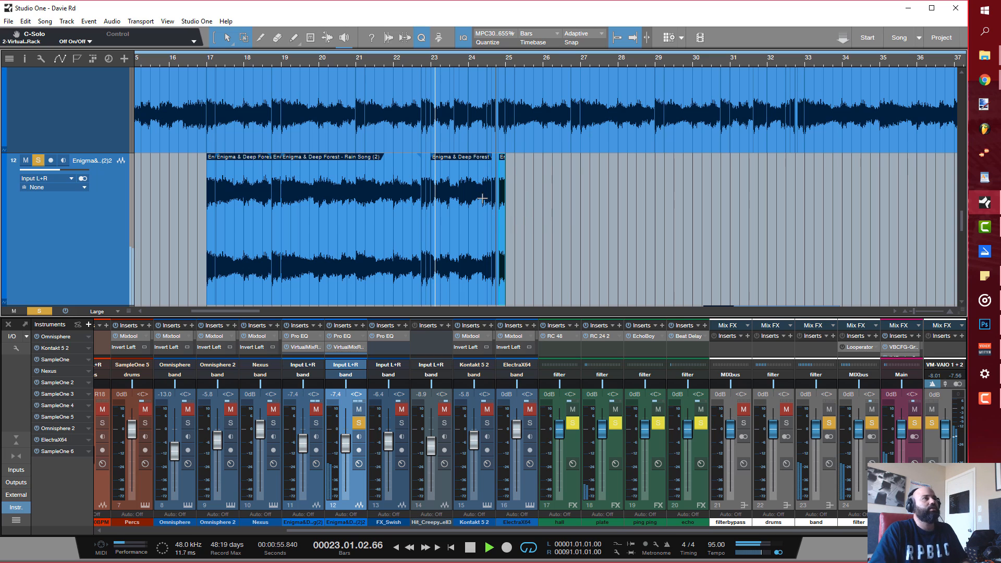
pyautogui.moveTo(557, 217)
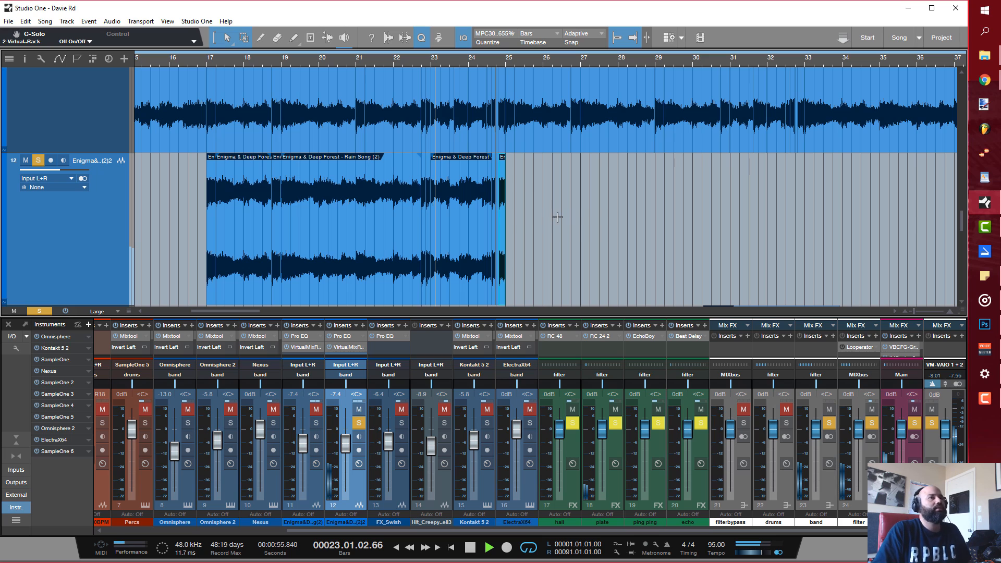
pyautogui.moveTo(459, 234)
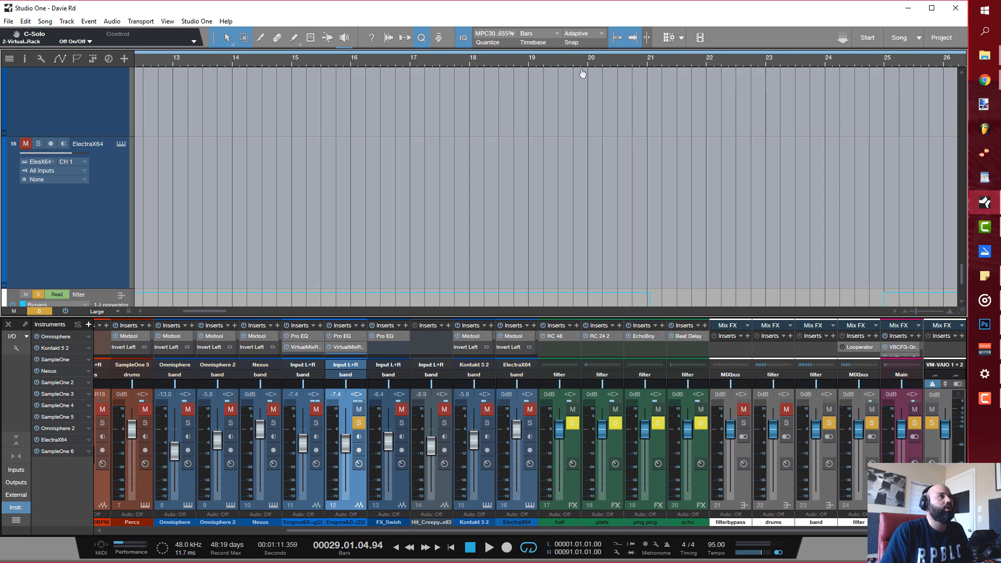
pyautogui.scroll(-3)
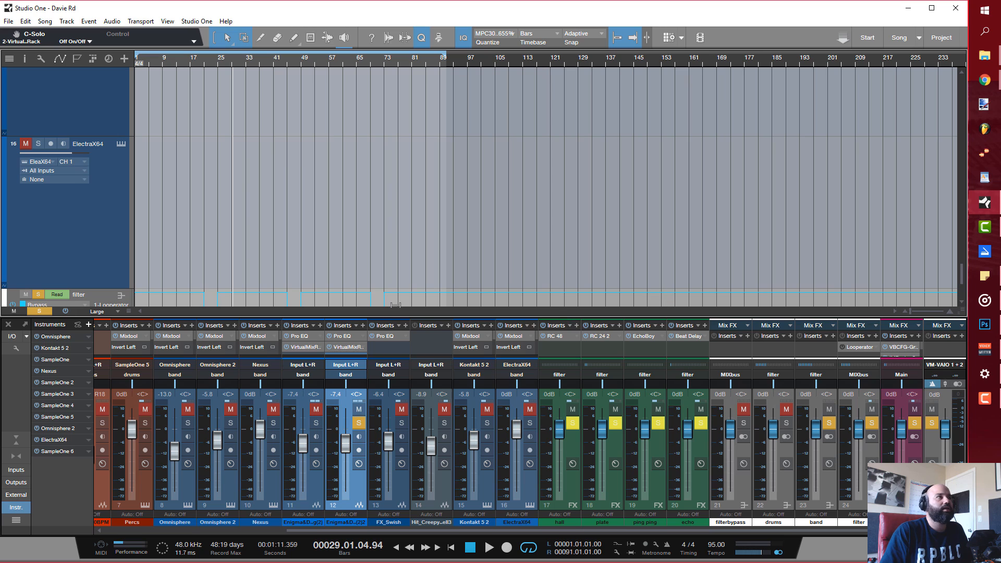
pyautogui.moveTo(157, 317)
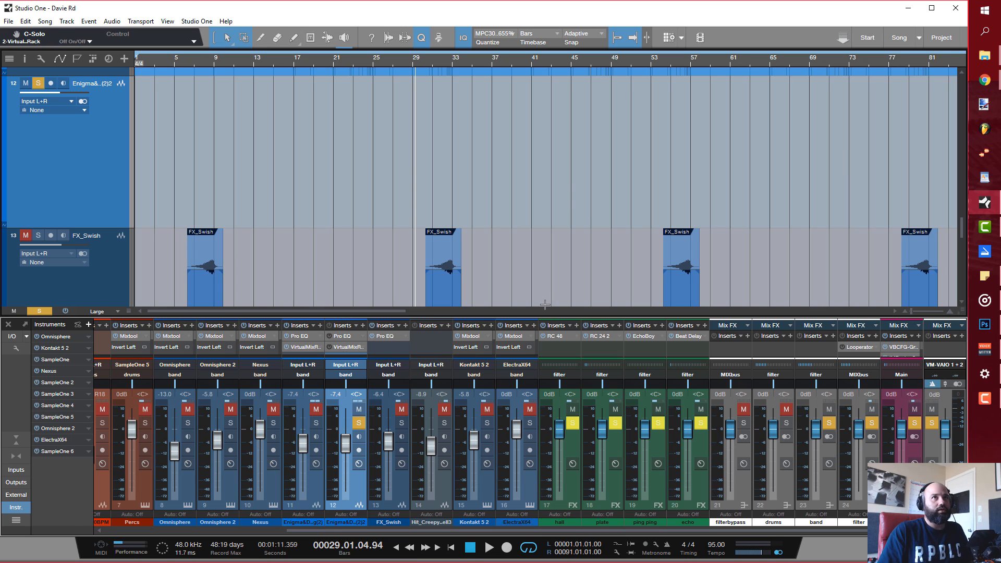
# - Preview the Fortune - Hipster Girl and Handbook - How Can It Be samples in the Files browser
pyautogui.click(897, 58)
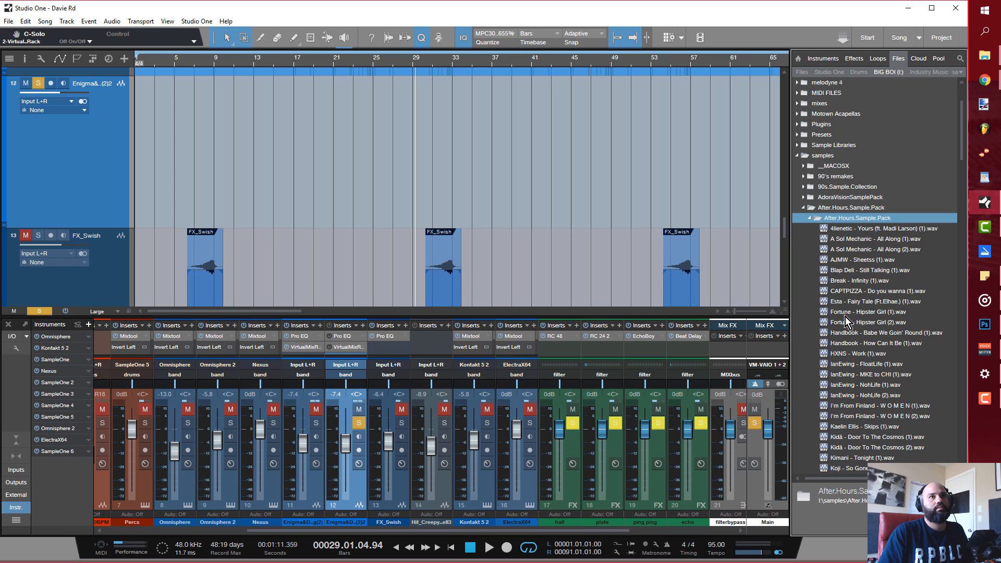
pyautogui.click(868, 311)
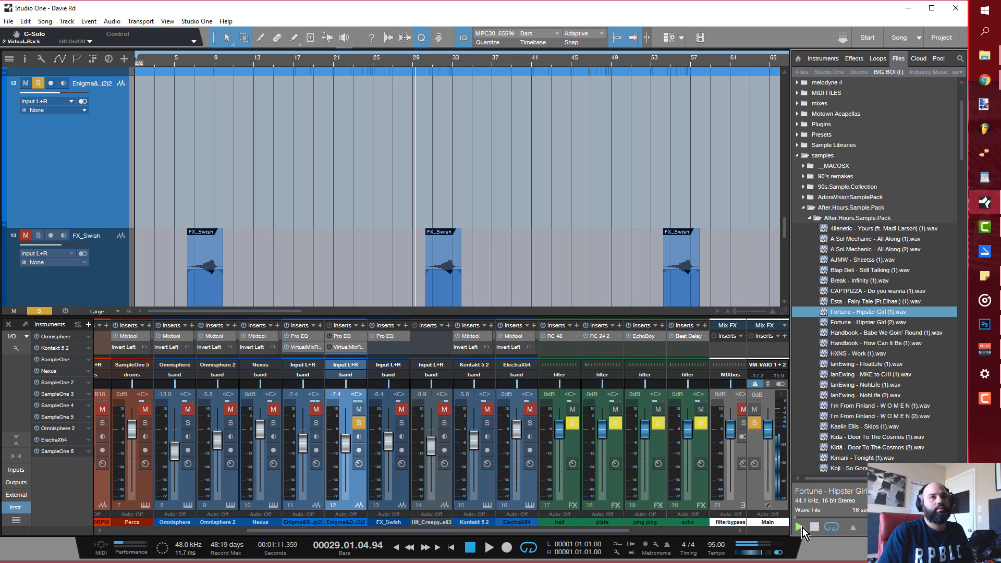
pyautogui.click(875, 332)
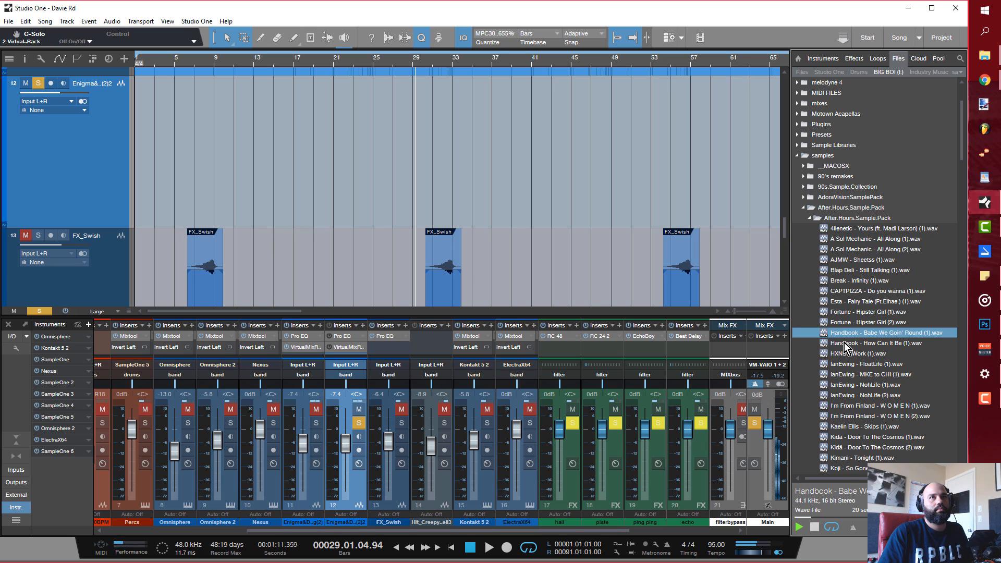
pyautogui.click(881, 342)
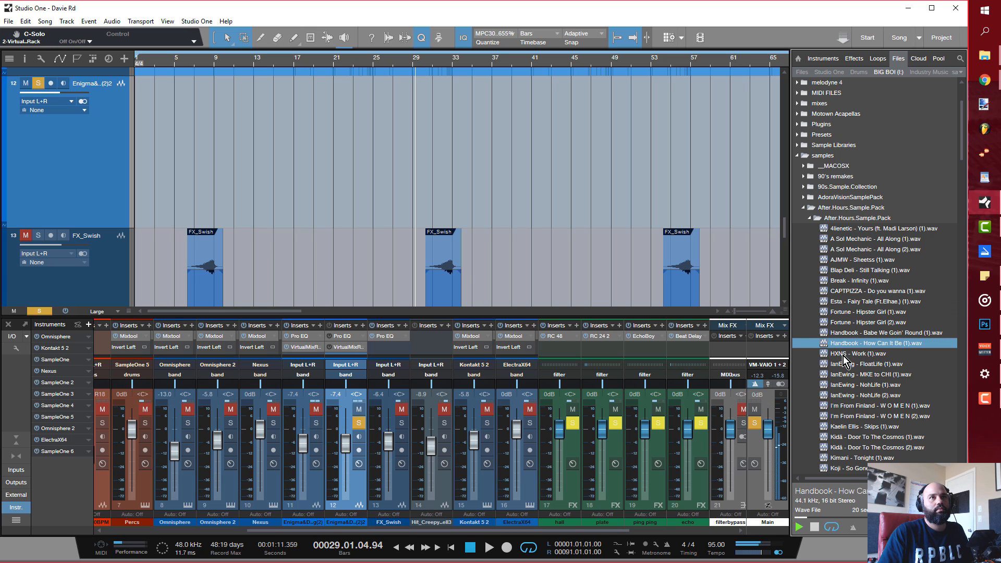
# - Audition IanEwing - MKE to CHI and FloatLife, settling on FloatLife for track 12 at bar 21
pyautogui.click(875, 364)
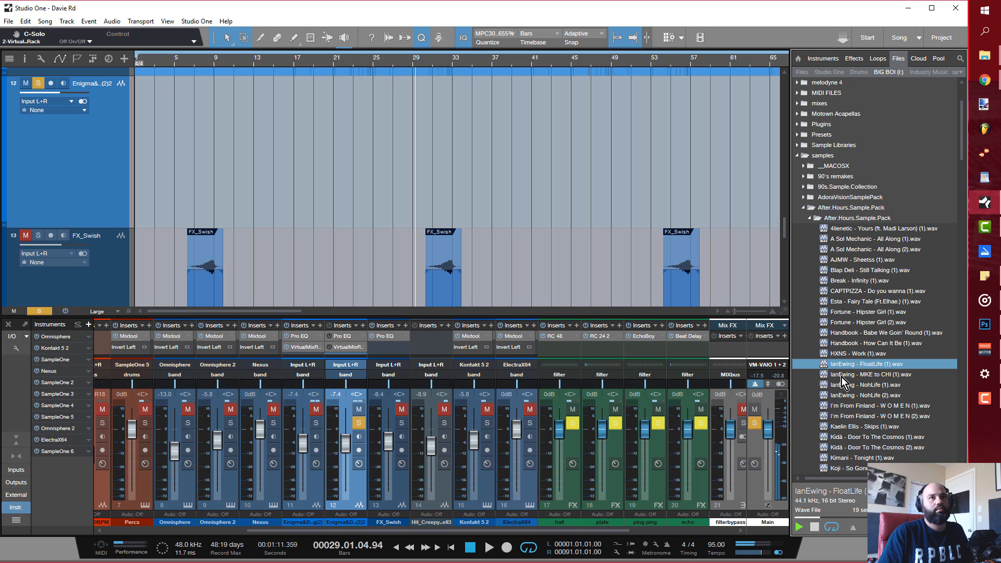
pyautogui.click(868, 374)
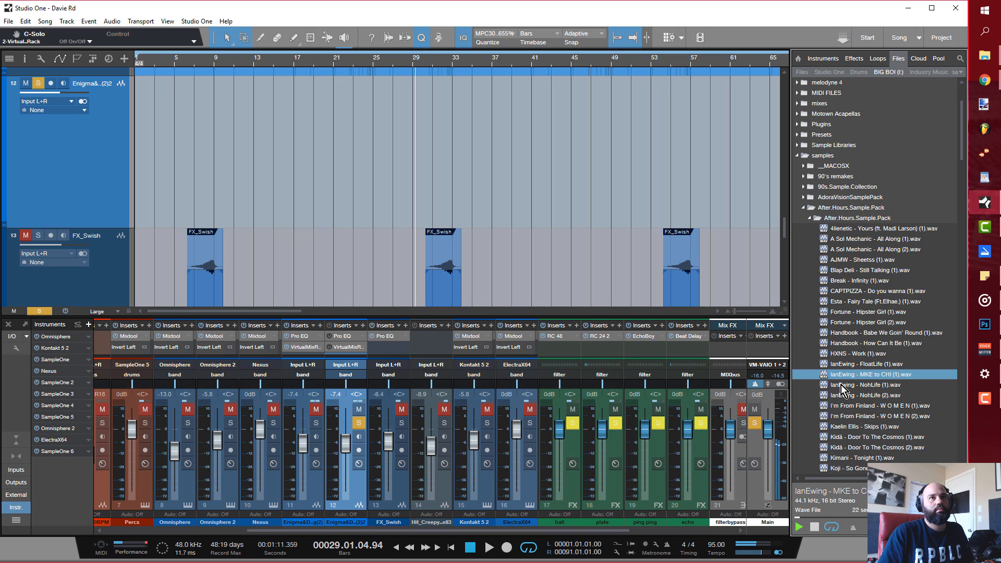
pyautogui.click(868, 364)
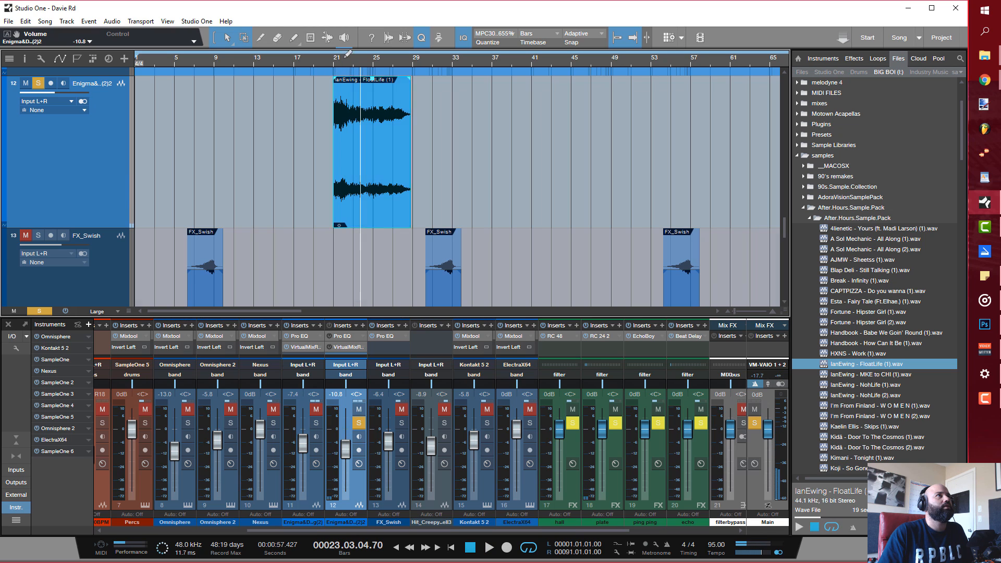
# - Jump playback to bar 21 and remove the FloatLife event from track 12
pyautogui.click(338, 67)
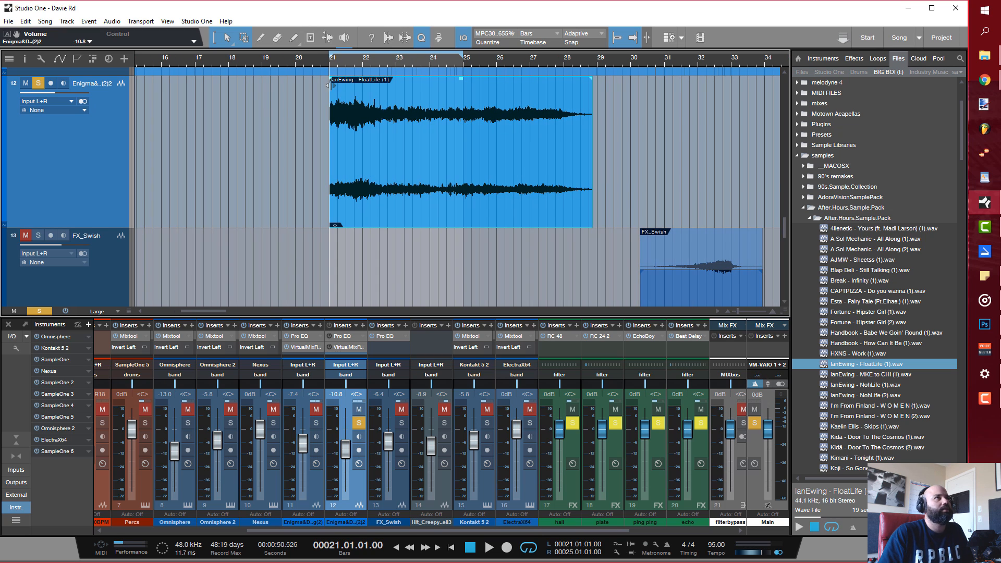
pyautogui.click(489, 547)
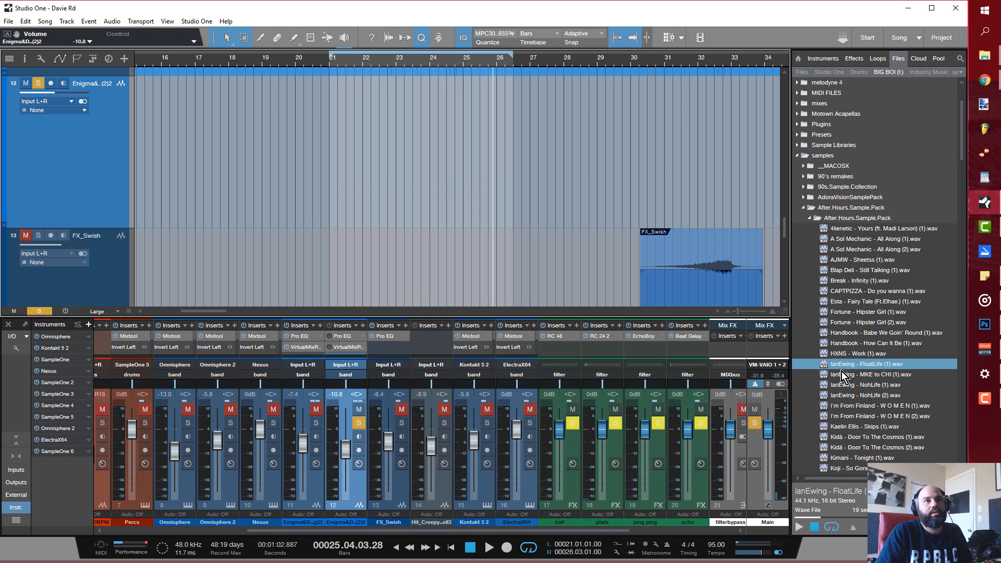
# - Audition MKE to CHI, I'm From Finland and Kidä - Door To The Cosmos, choosing the latter for bar 21
pyautogui.click(868, 374)
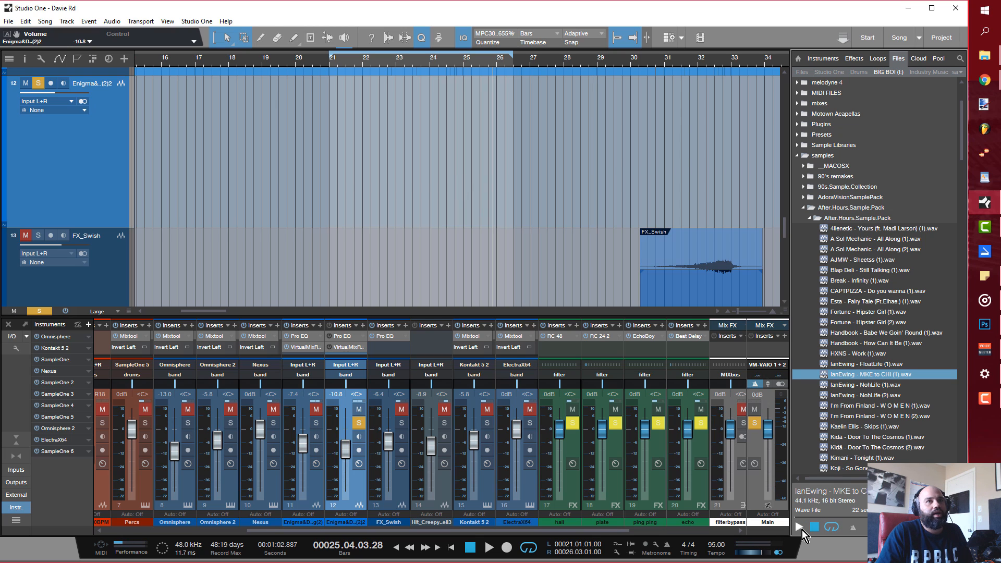
pyautogui.moveTo(801, 529)
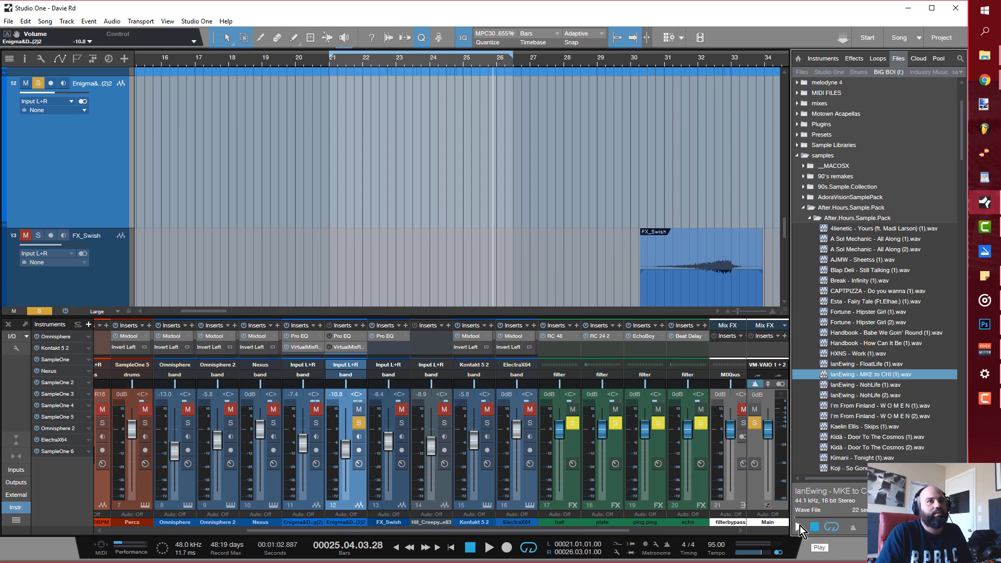
pyautogui.click(869, 384)
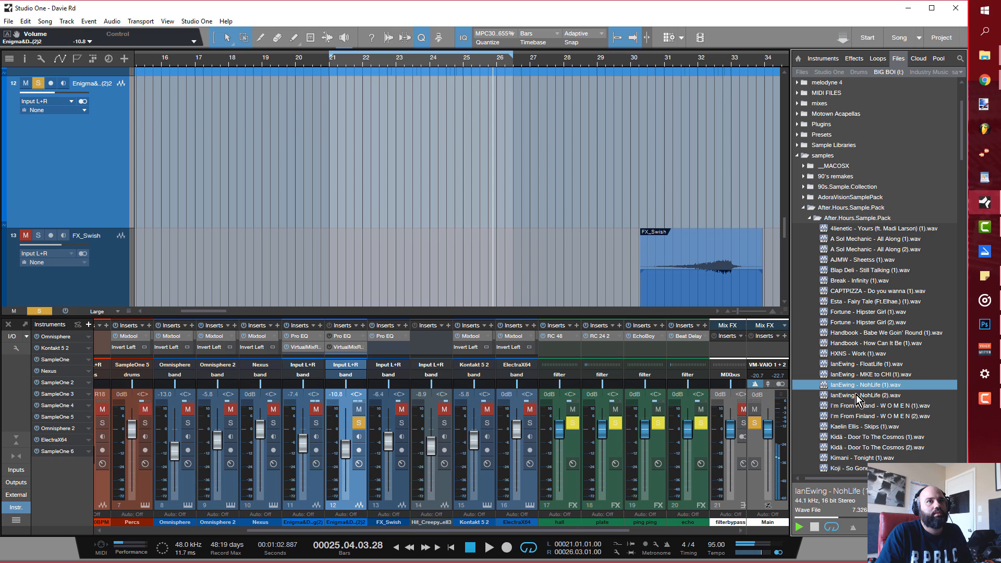
pyautogui.click(875, 416)
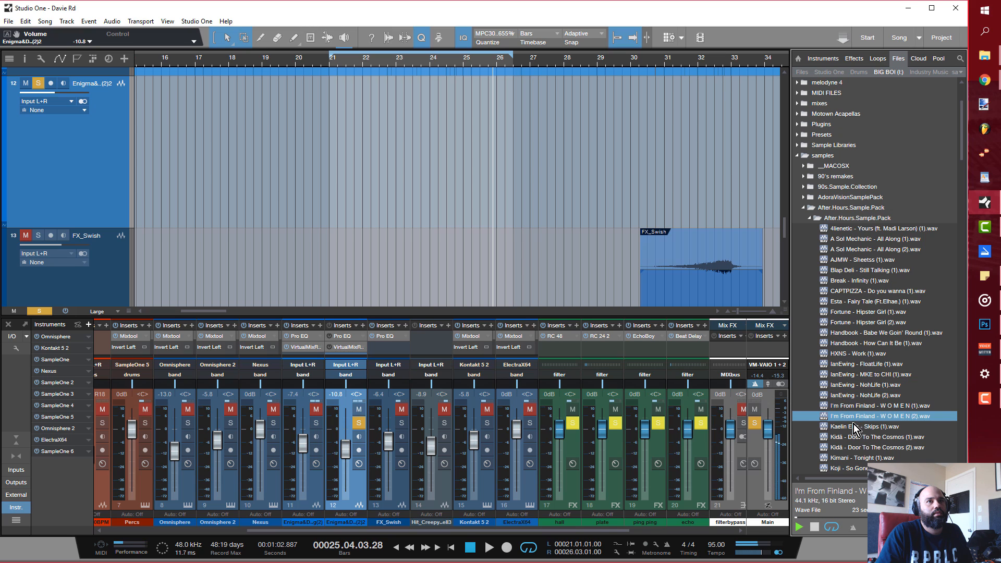
pyautogui.click(878, 437)
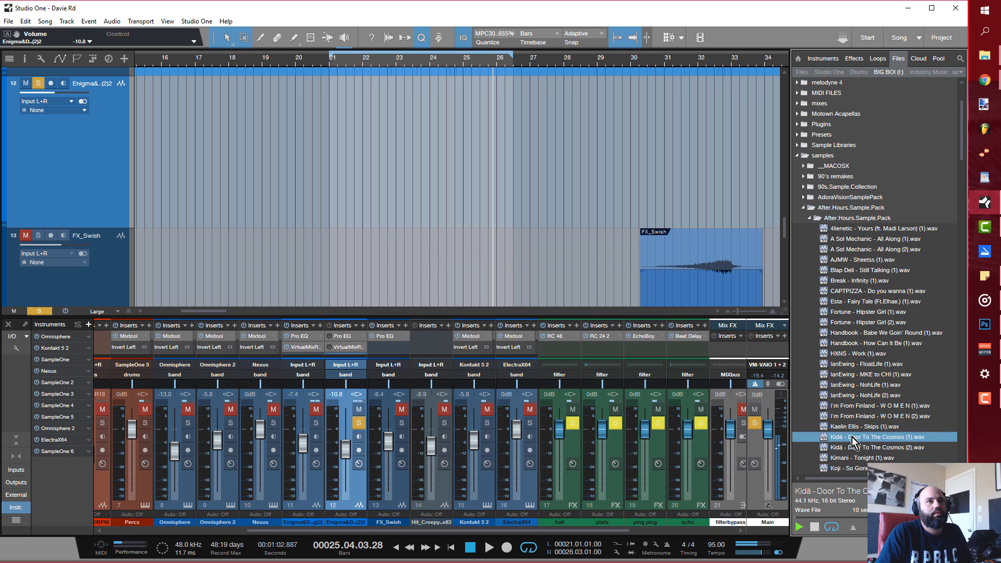
pyautogui.scroll(-3)
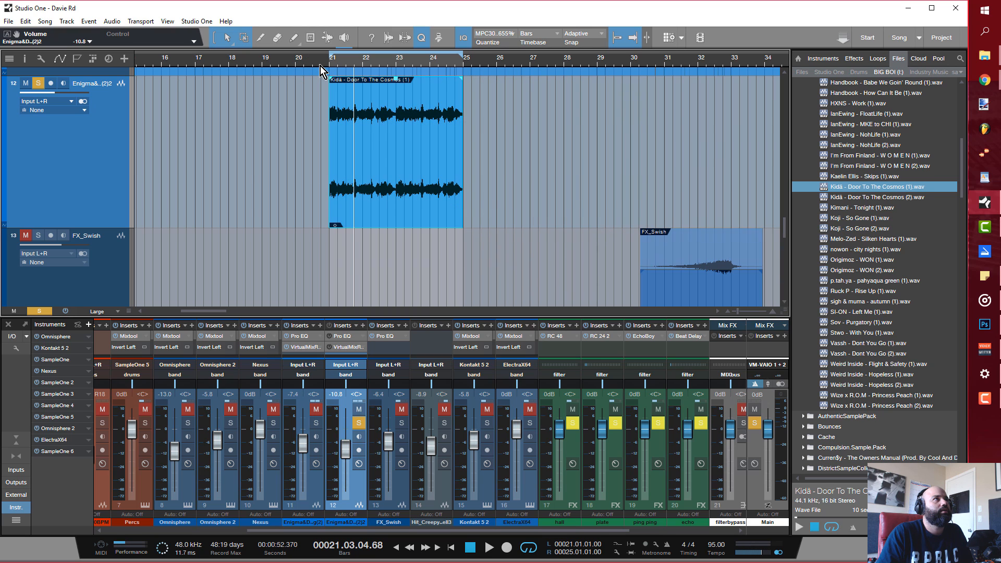
# - Chop the Door To The Cosmos event into short slices rearranged into a pattern ending around bar 25
pyautogui.click(489, 547)
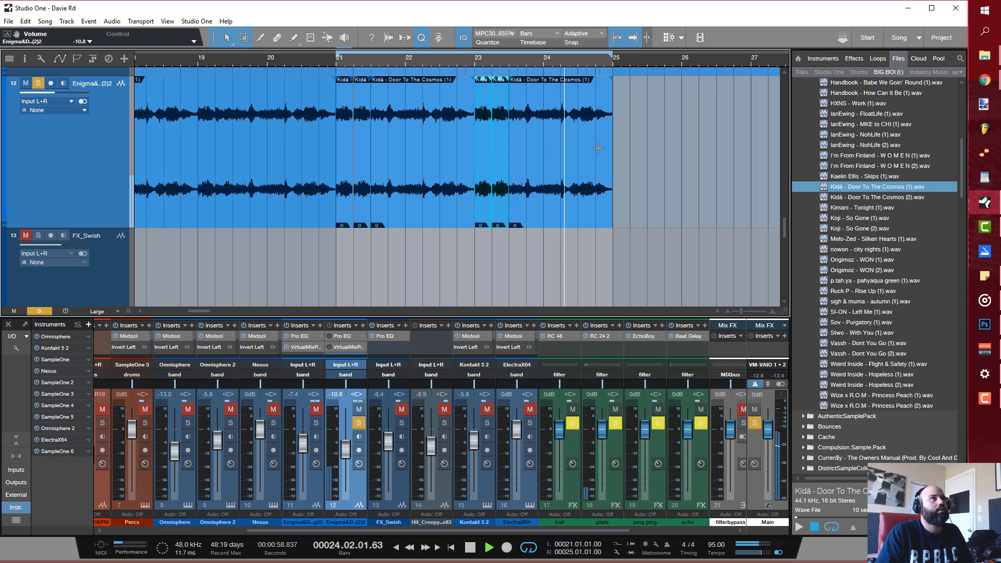
pyautogui.click(488, 547)
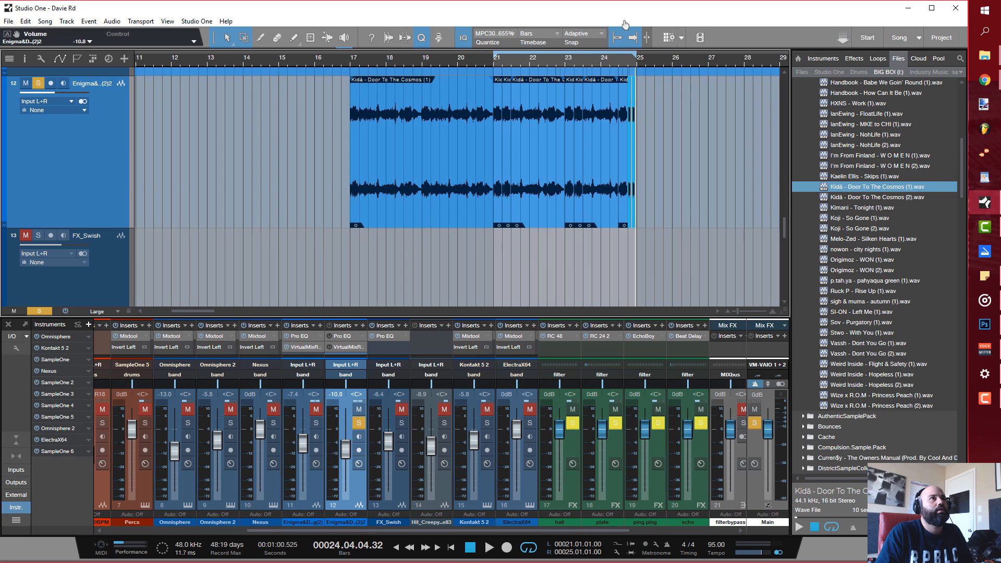
# - Trim and move the short slice near bar 24.4 so the pieces run contiguously to bar 25
pyautogui.click(497, 68)
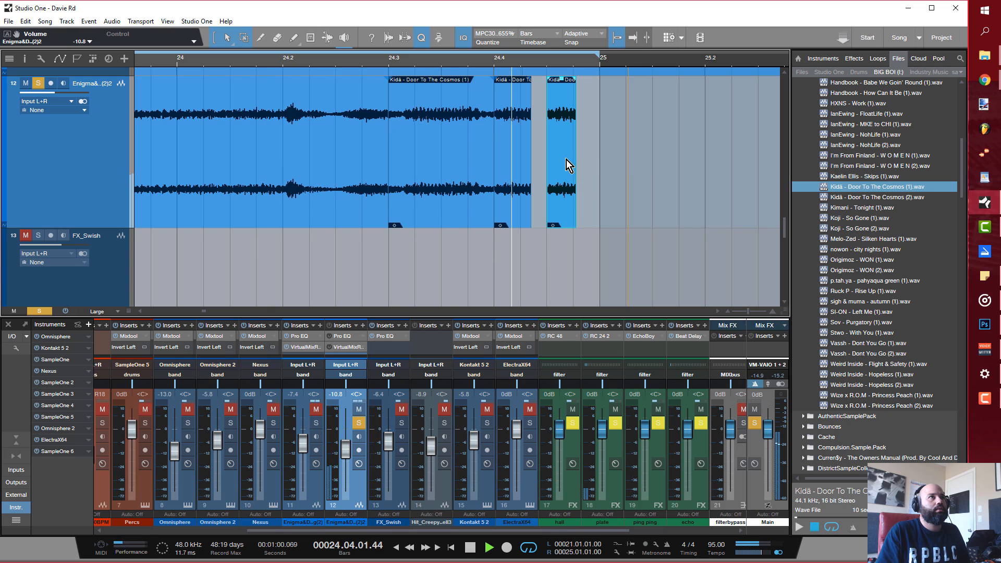
pyautogui.click(470, 547)
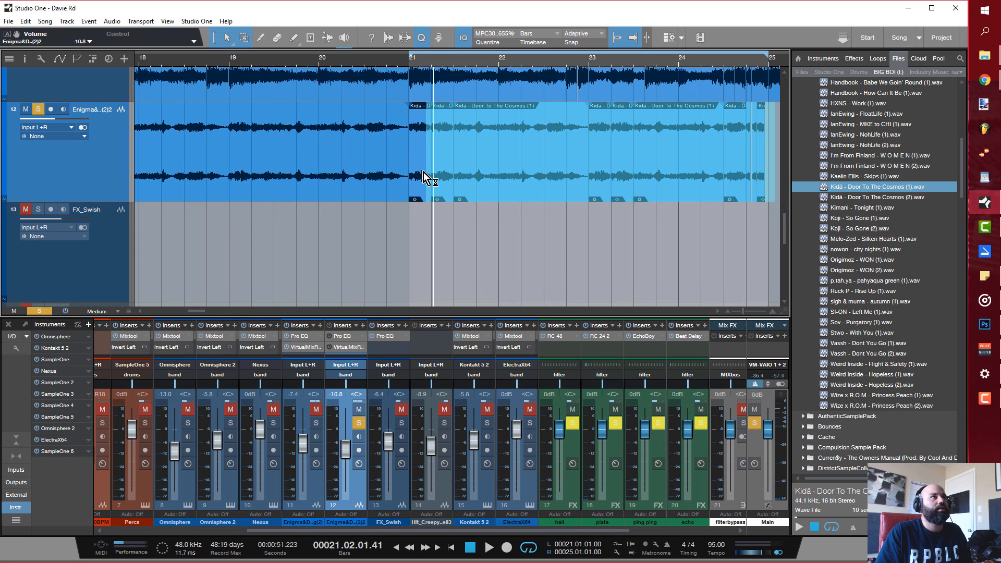
# - Create crossfades between all the selected slices across bars 21–25 via the context menu
pyautogui.rightClick(428, 178)
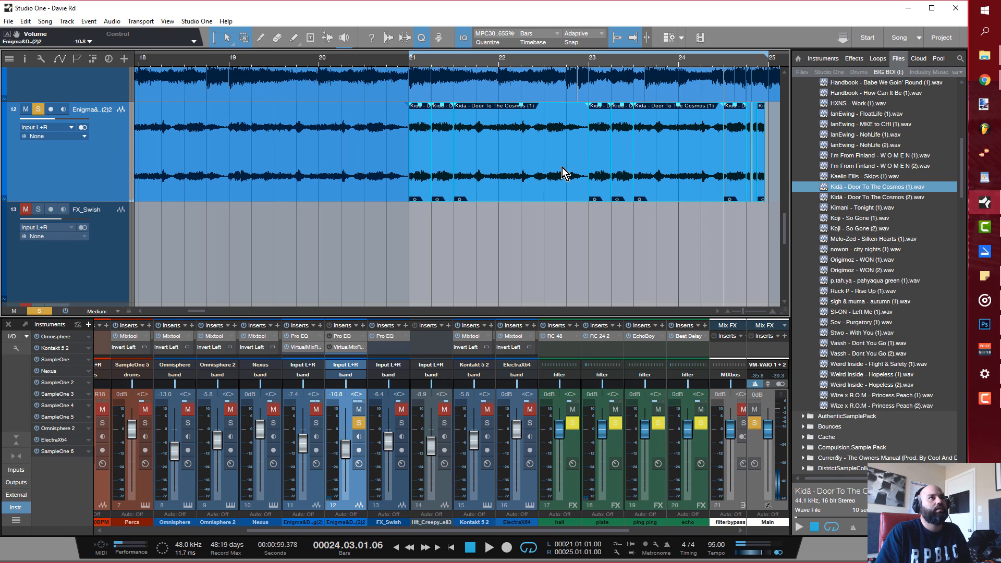
pyautogui.rightClick(564, 172)
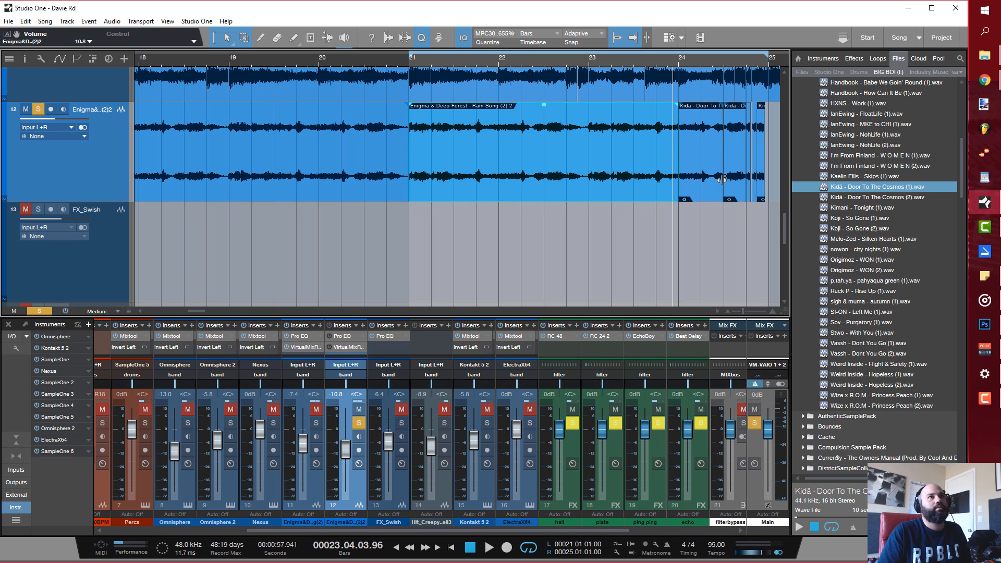
pyautogui.moveTo(758, 233)
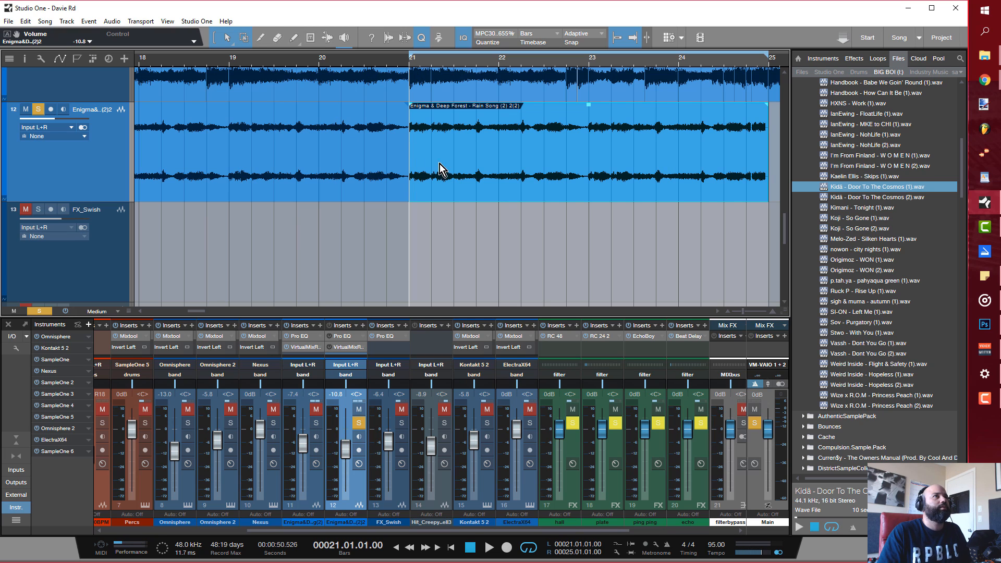
# - Bounce the crossfaded slices into a single Rain Song event and select it
pyautogui.click(488, 547)
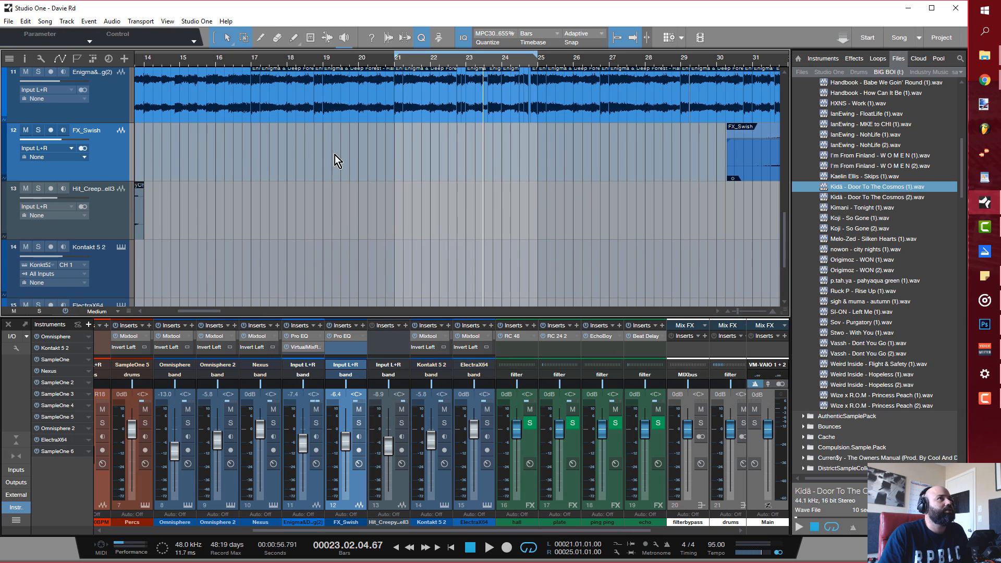
pyautogui.moveTo(349, 159)
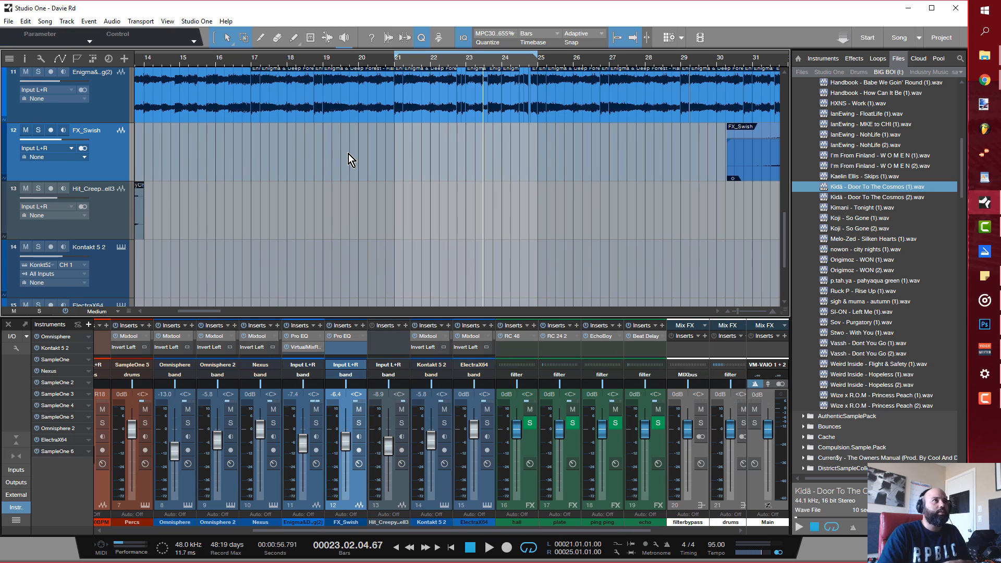